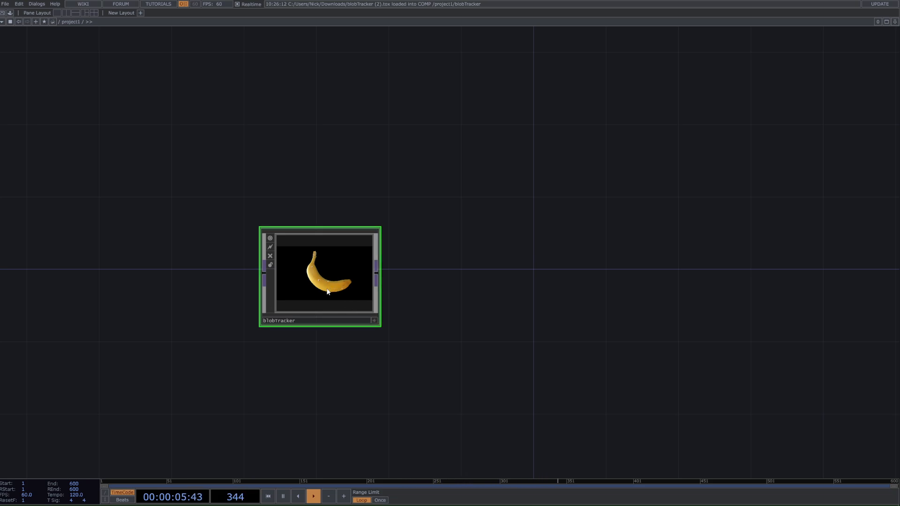
pyautogui.moveTo(335, 348)
pyautogui.write('mov')
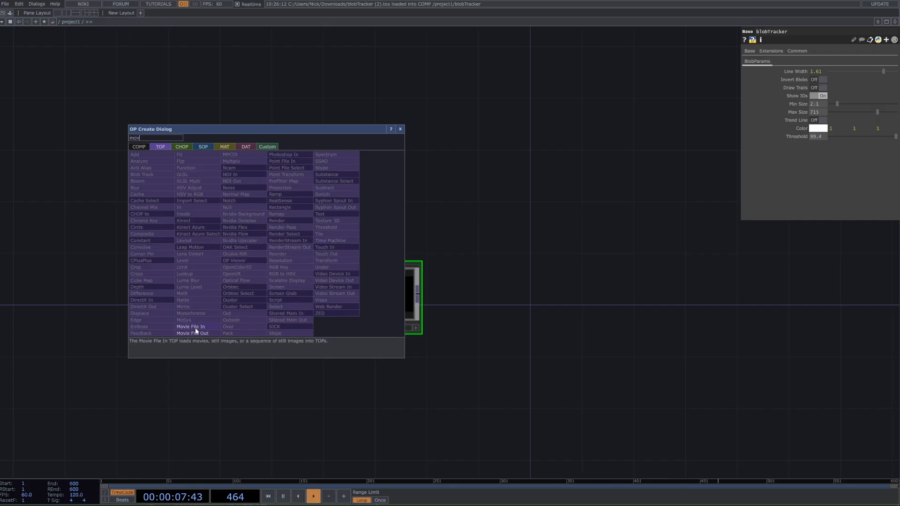
# - Add a Movie File In feeding blobTracker and load Samples/Map/Nature/Movie.4.mp4 into it
pyautogui.click(190, 326)
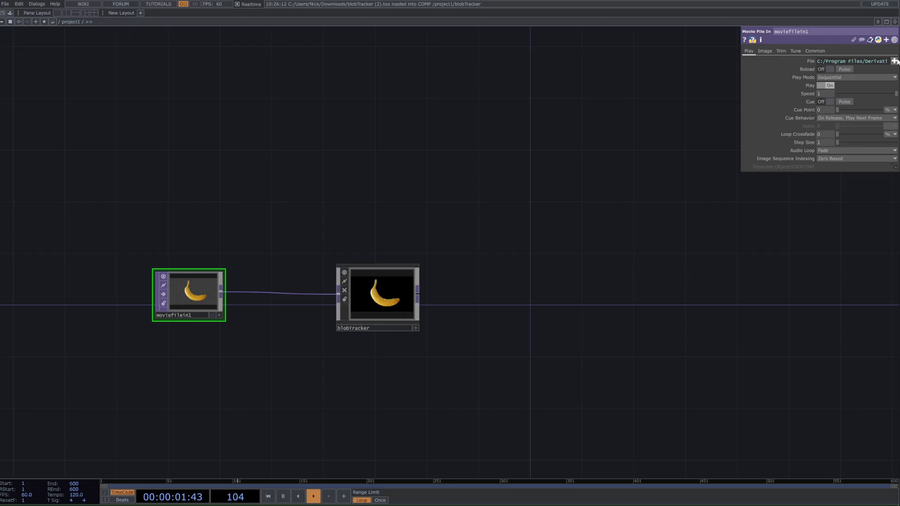
pyautogui.click(895, 61)
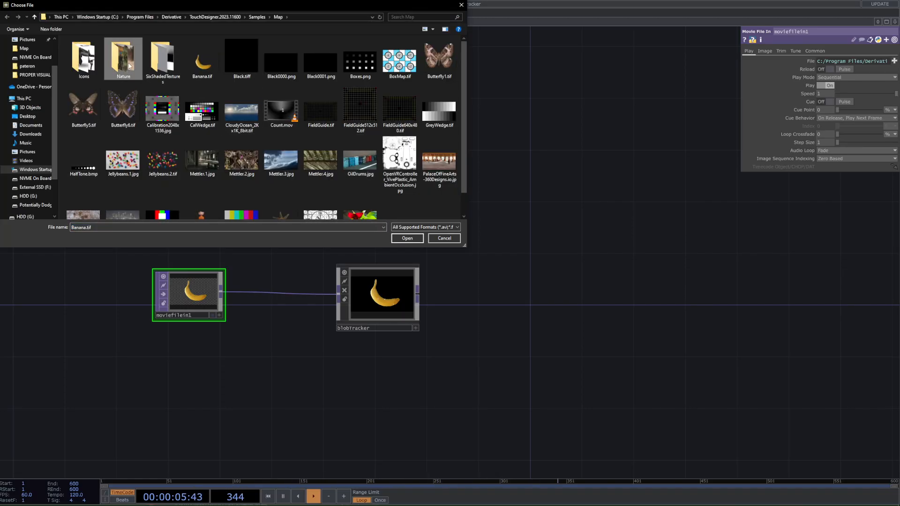
pyautogui.doubleClick(123, 55)
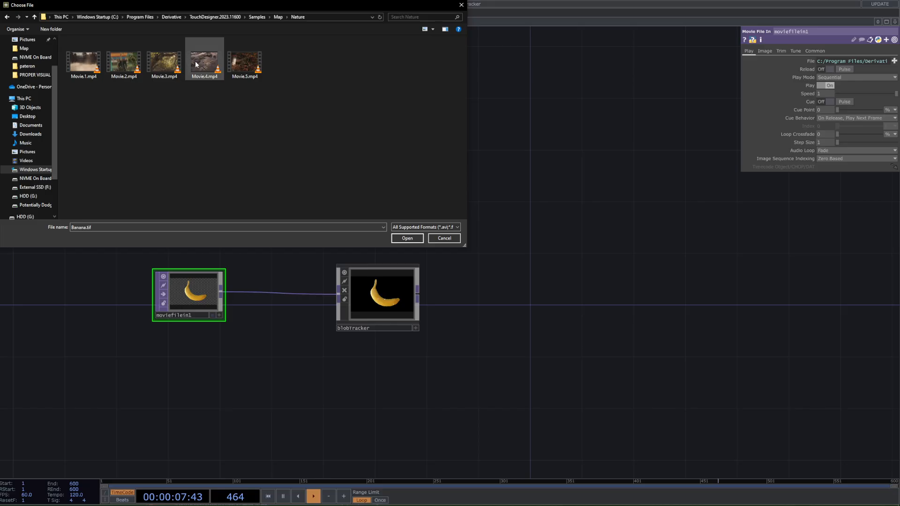
pyautogui.click(204, 59)
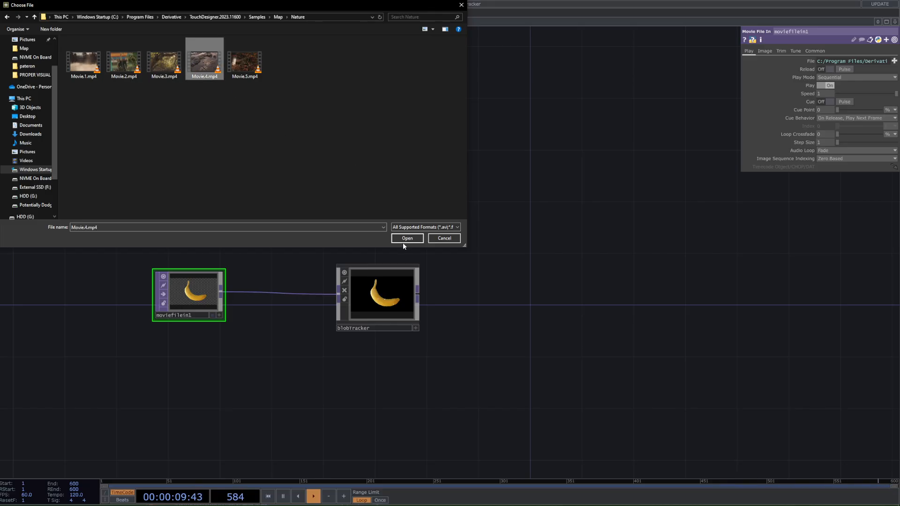
pyautogui.click(406, 238)
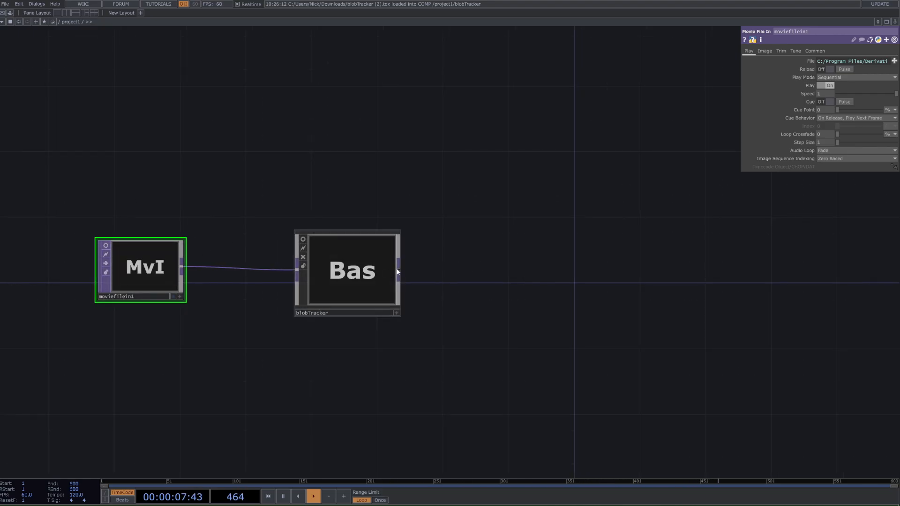
# - Branch a Null off blobTracker's output so the tracked nature clip shows as background
pyautogui.moveTo(399, 269); pyautogui.dragTo(692, 271)
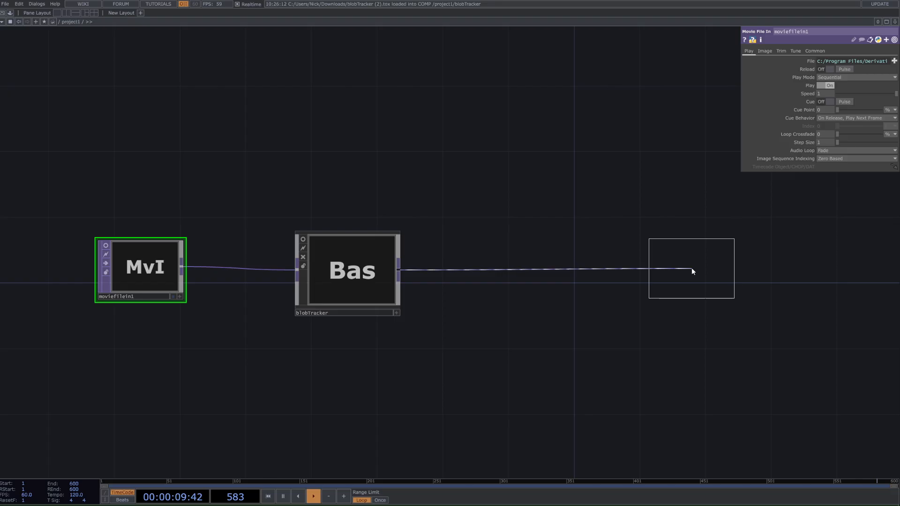
pyautogui.click(714, 270)
pyautogui.write('b')
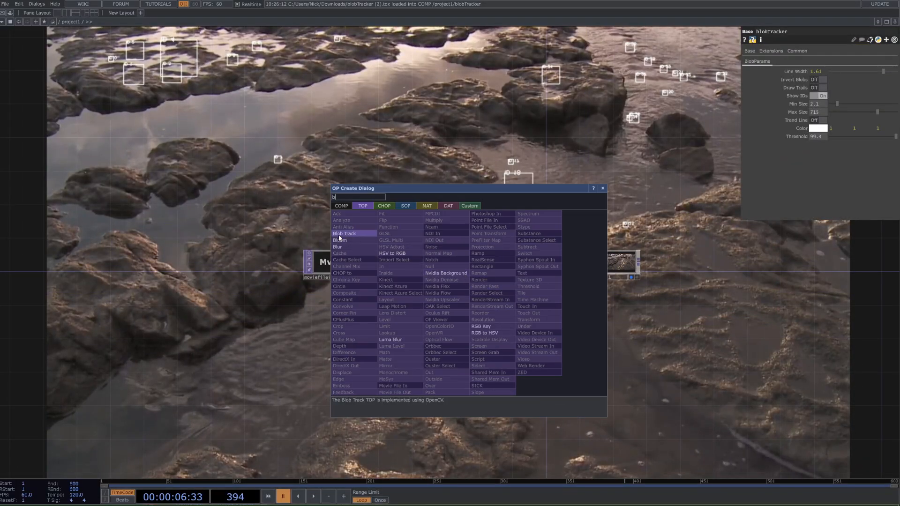
pyautogui.click(344, 234)
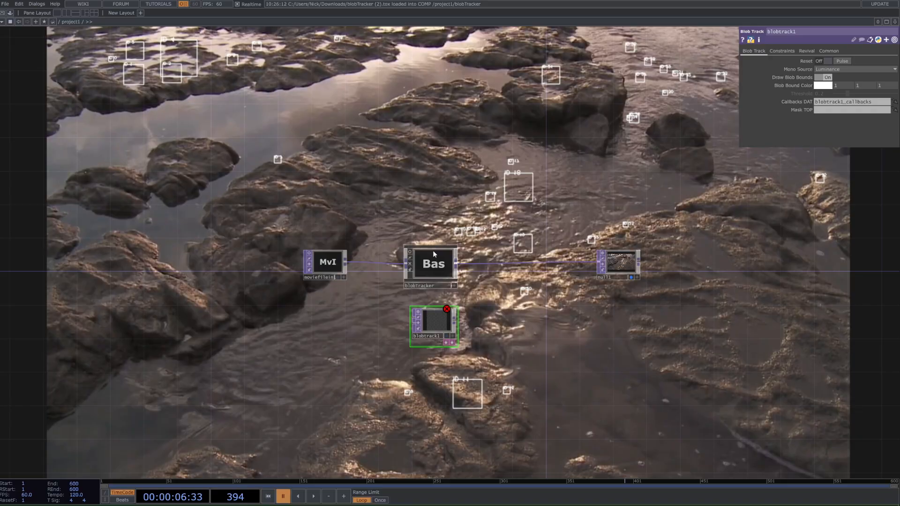
pyautogui.click(431, 255)
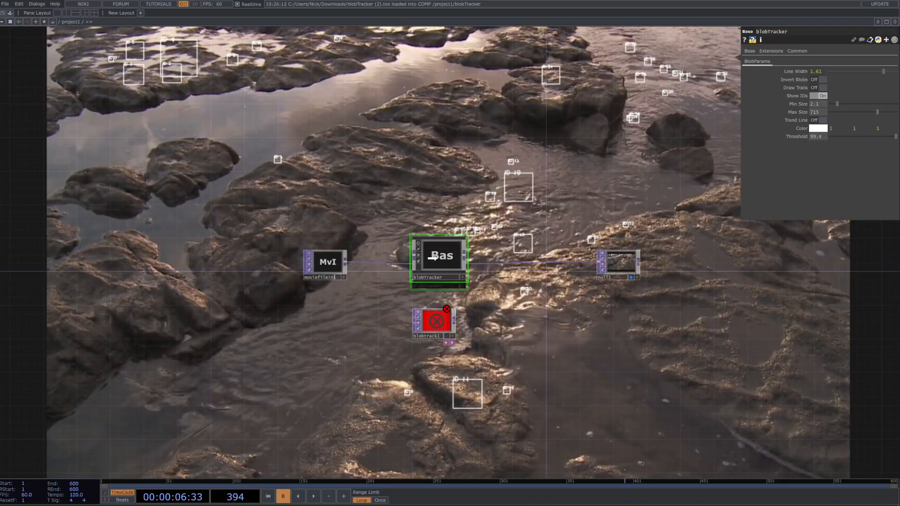
pyautogui.click(618, 264)
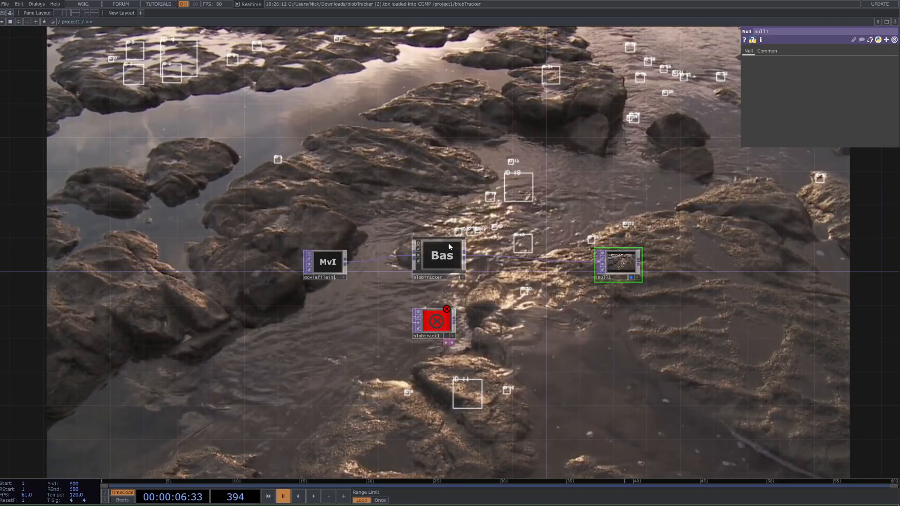
pyautogui.click(441, 255)
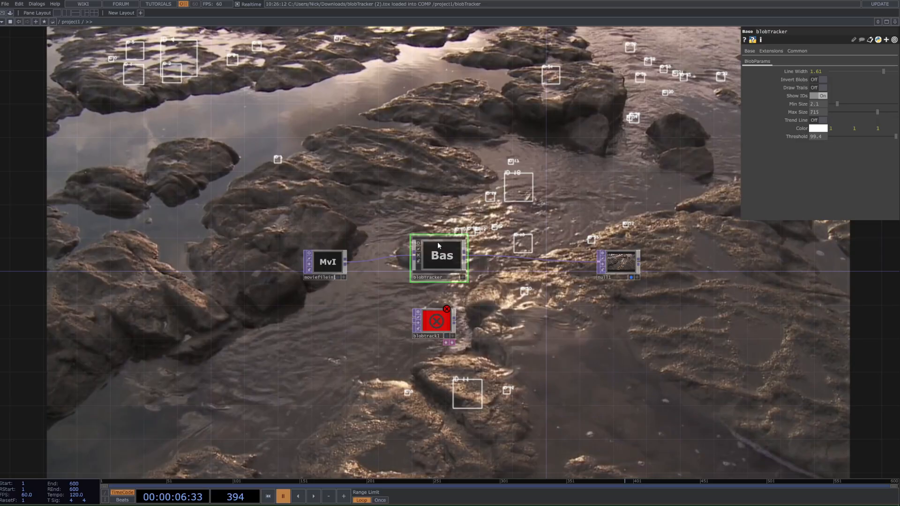
pyautogui.click(434, 321)
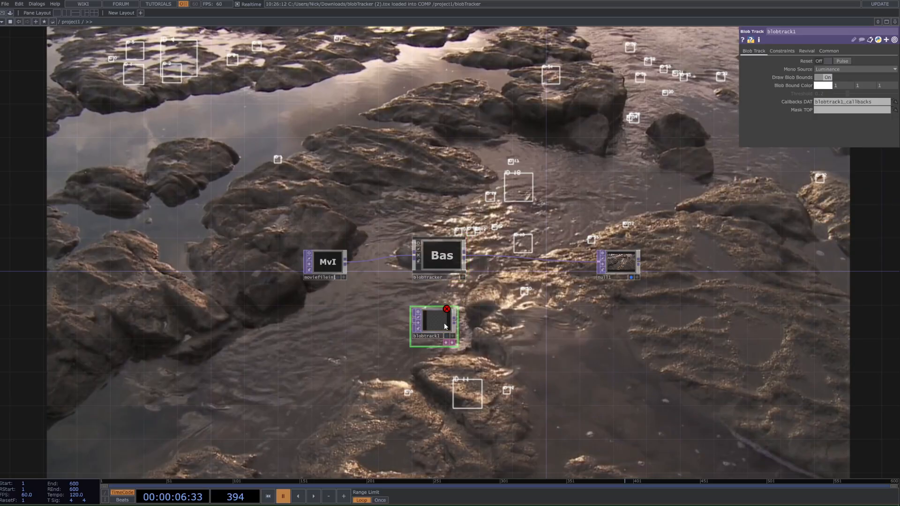
pyautogui.moveTo(427, 321)
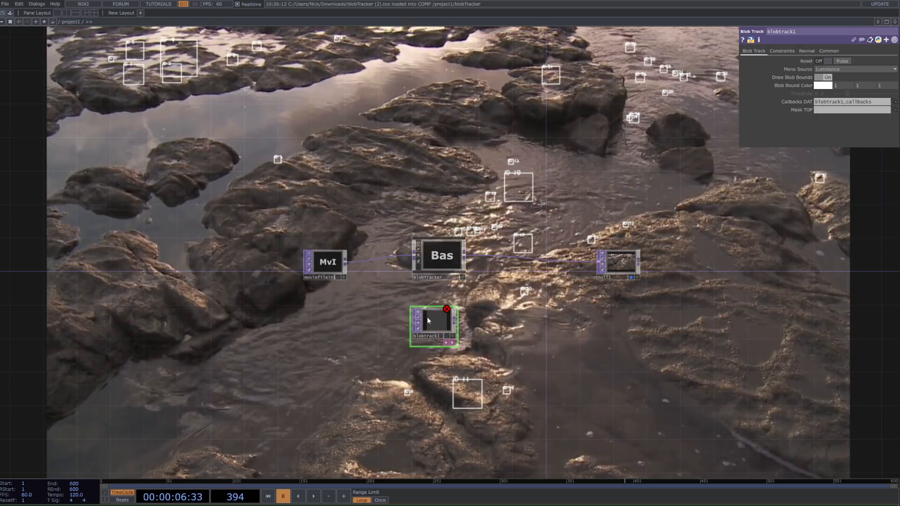
pyautogui.moveTo(344, 277); pyautogui.dragTo(395, 319)
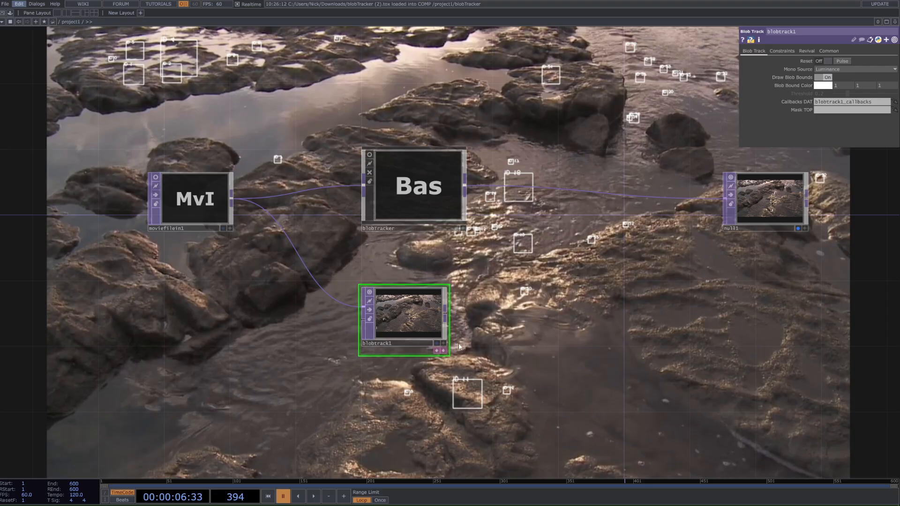
pyautogui.moveTo(492, 288)
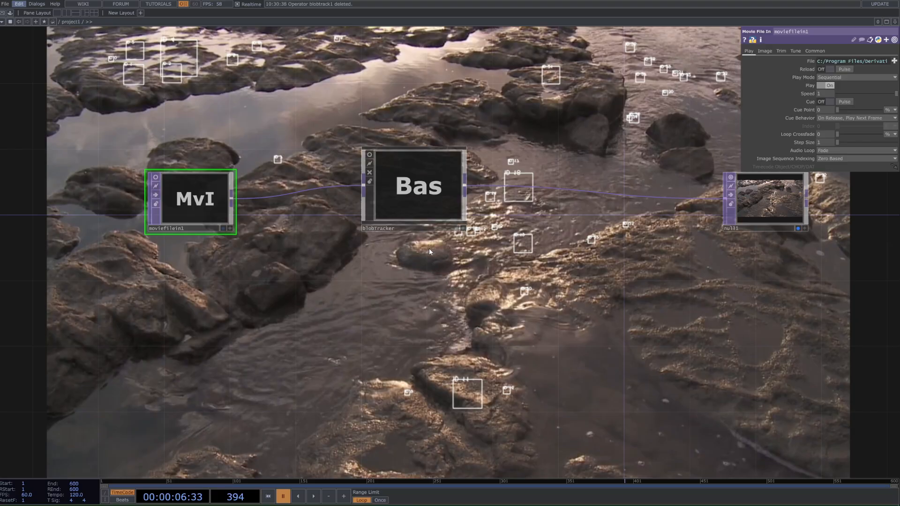
pyautogui.moveTo(425, 205)
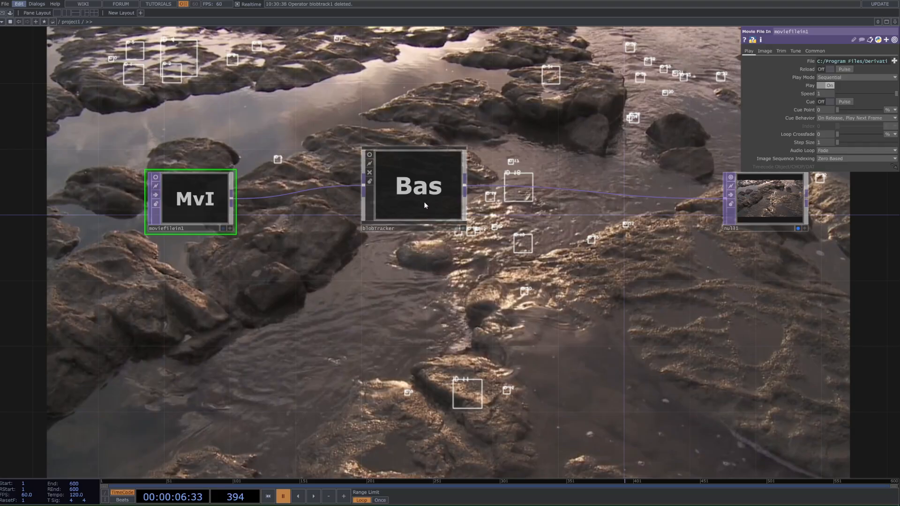
# - Select blobTracker and switch Invert Blobs on in its BlobParams page
pyautogui.click(417, 185)
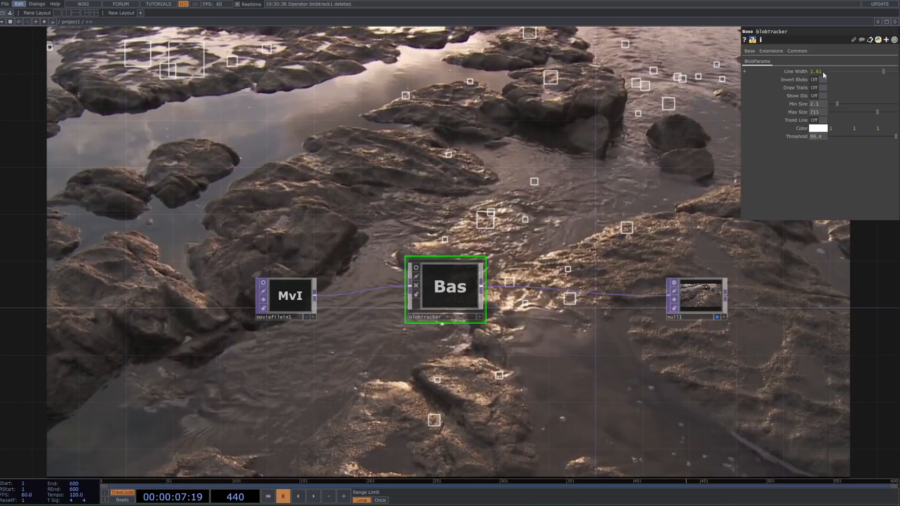
pyautogui.moveTo(620, 179)
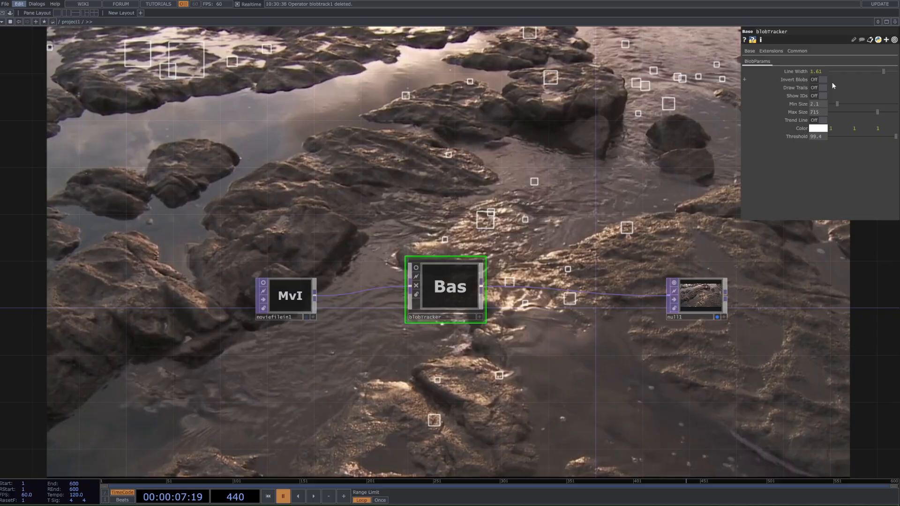
pyautogui.moveTo(206, 98)
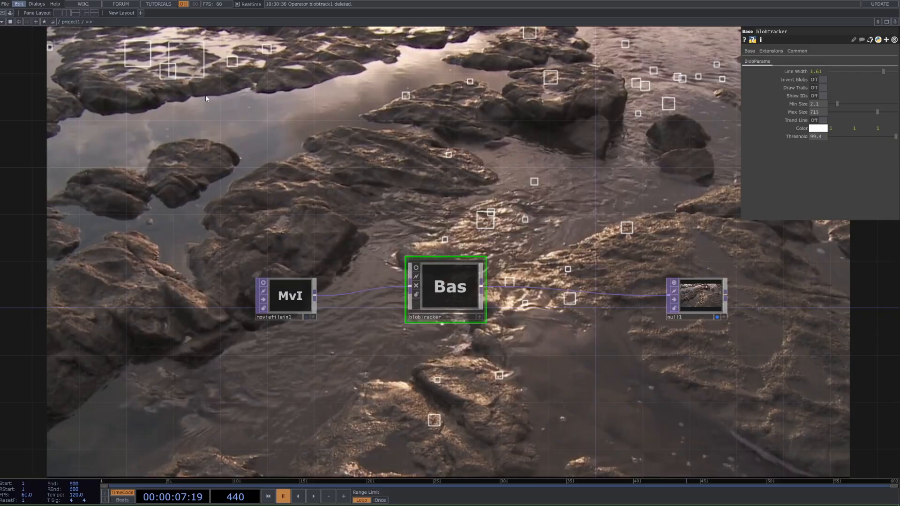
pyautogui.moveTo(564, 206)
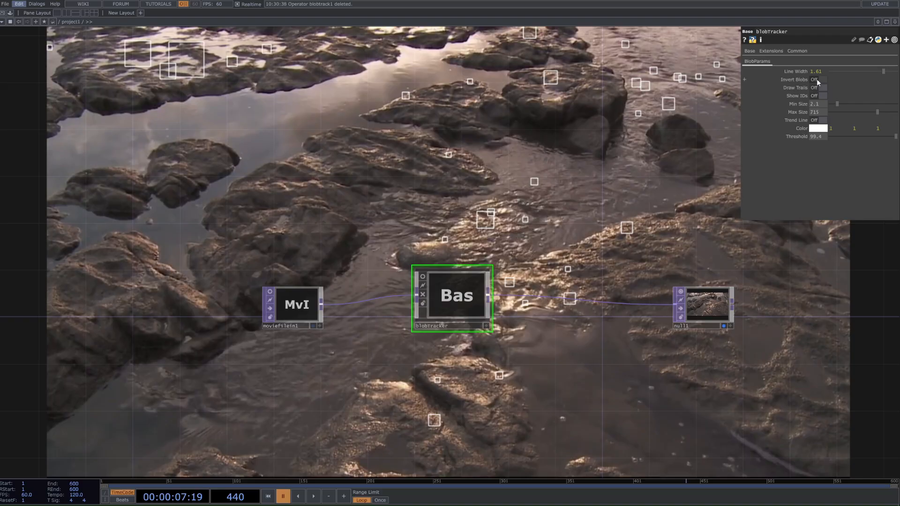
pyautogui.click(819, 78)
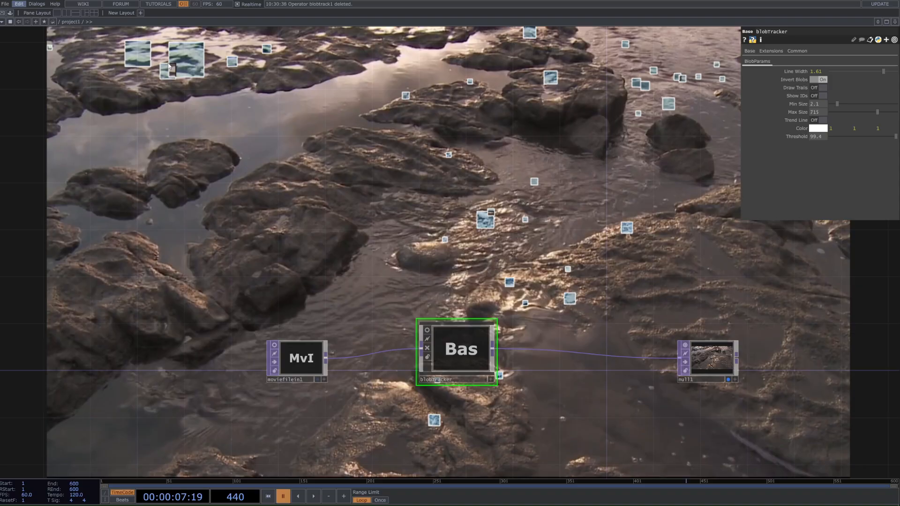
pyautogui.moveTo(356, 154)
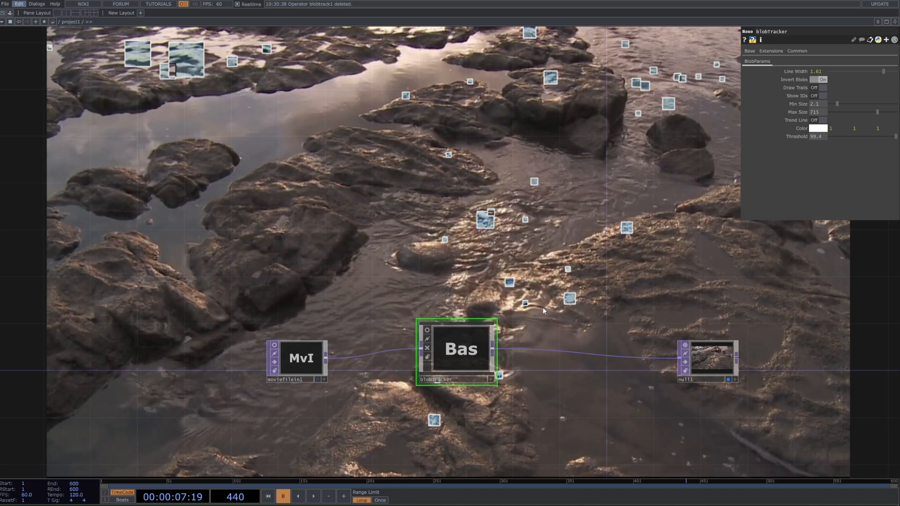
pyautogui.moveTo(704, 273)
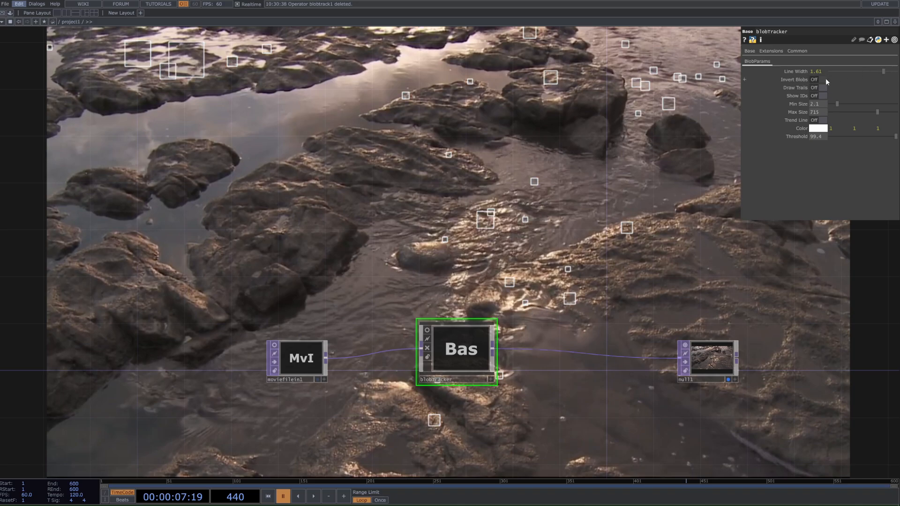
# - Enable Draw Trails, watch the clip play, then switch the trails back off
pyautogui.click(822, 87)
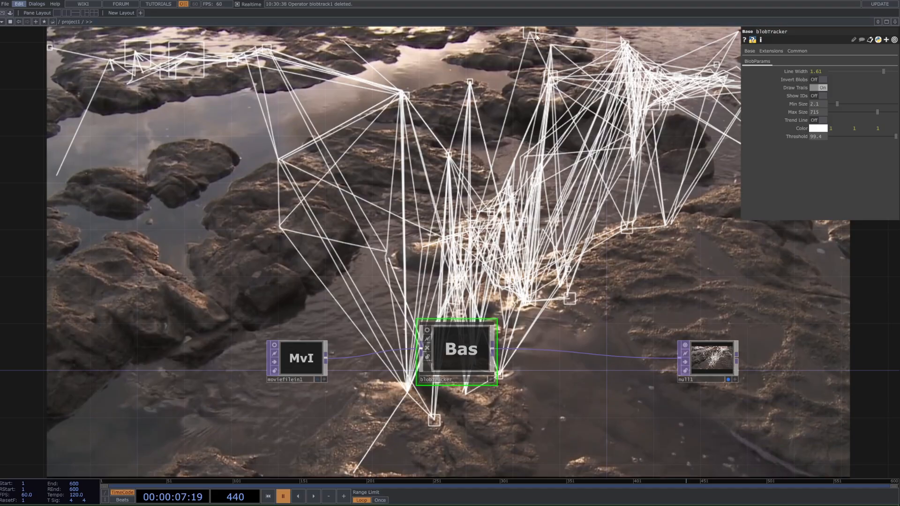
pyautogui.click(313, 496)
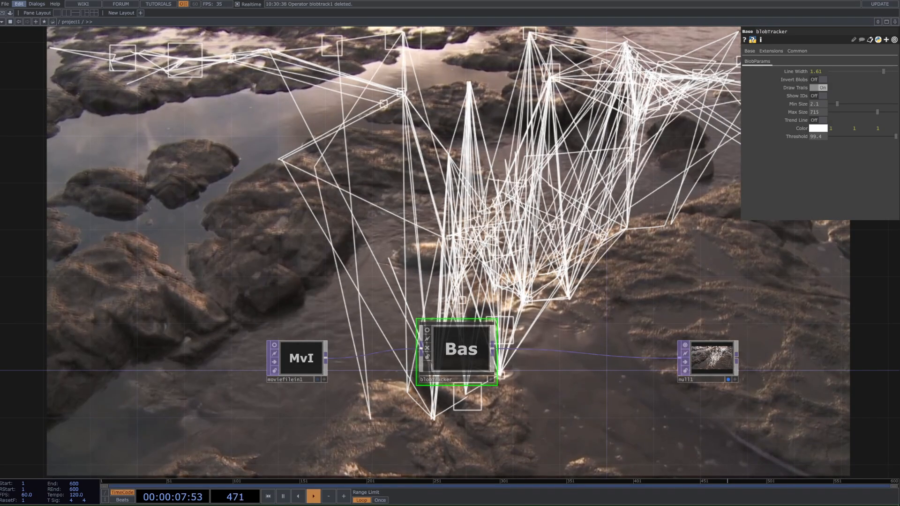
pyautogui.click(313, 496)
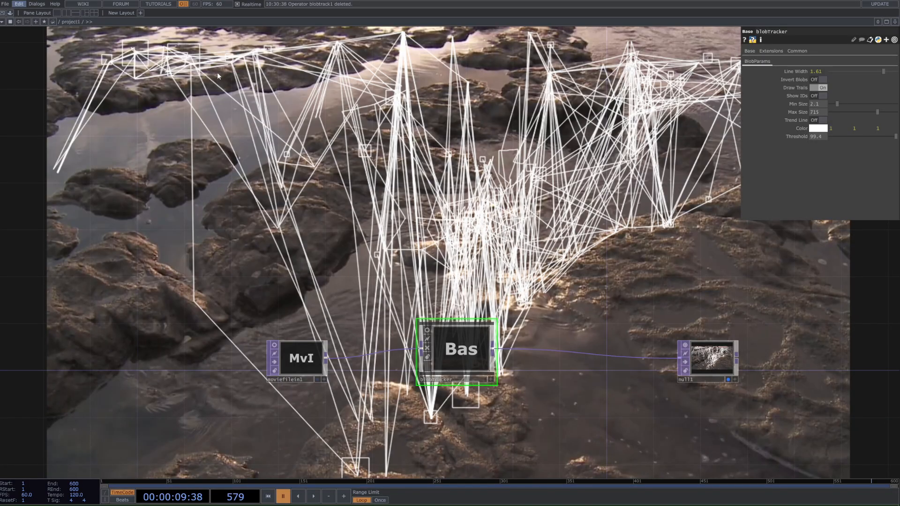
pyautogui.moveTo(152, 112)
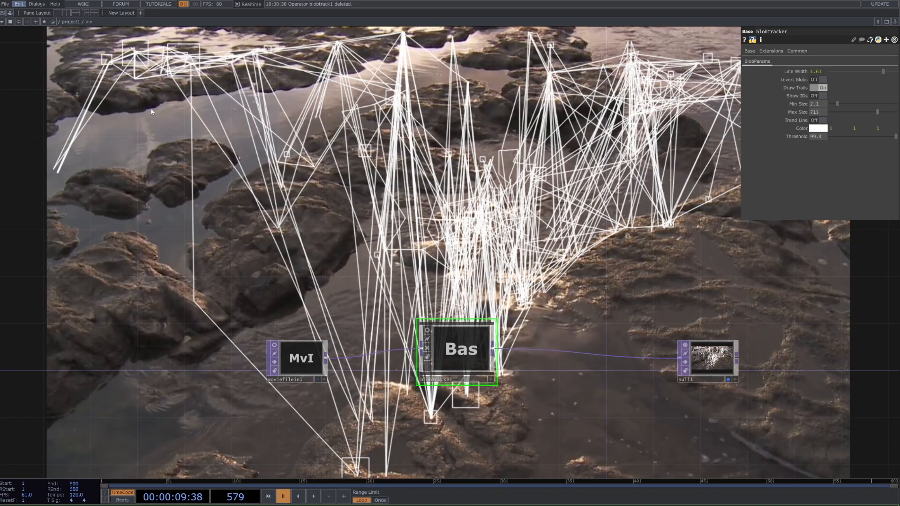
pyautogui.moveTo(423, 184)
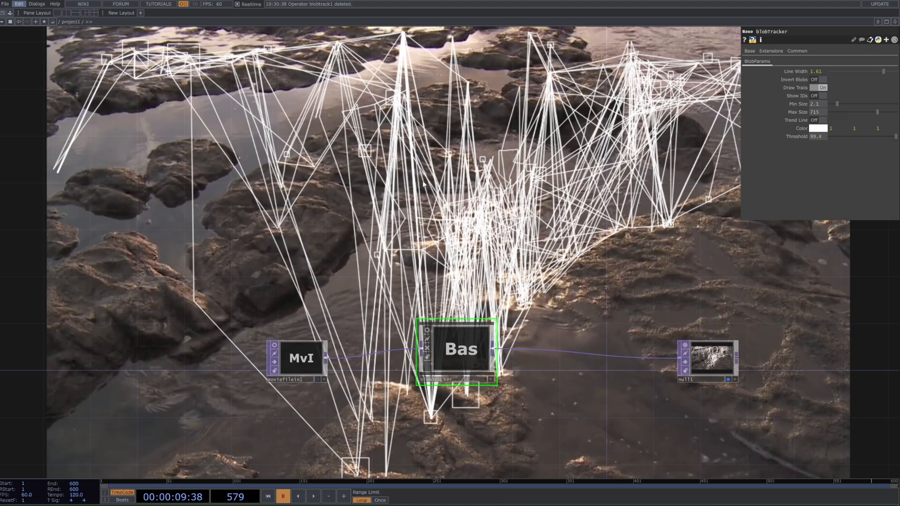
pyautogui.moveTo(599, 303)
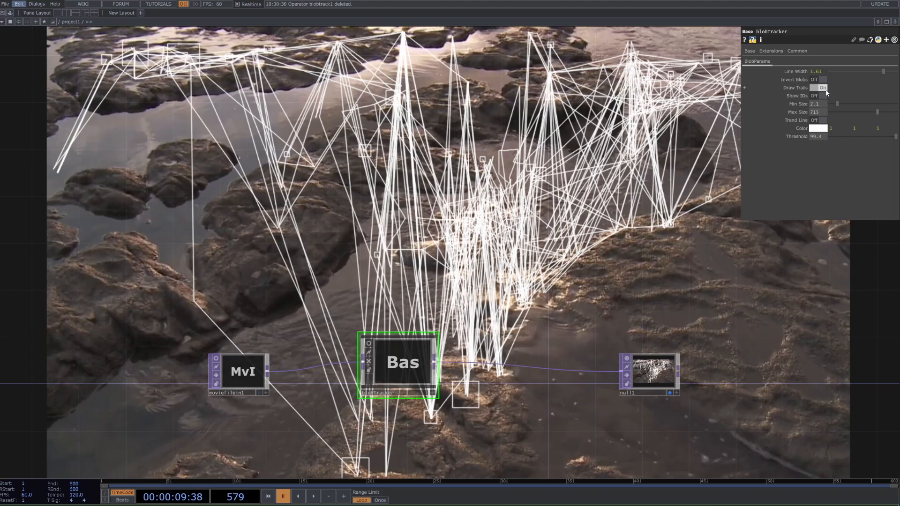
pyautogui.click(821, 87)
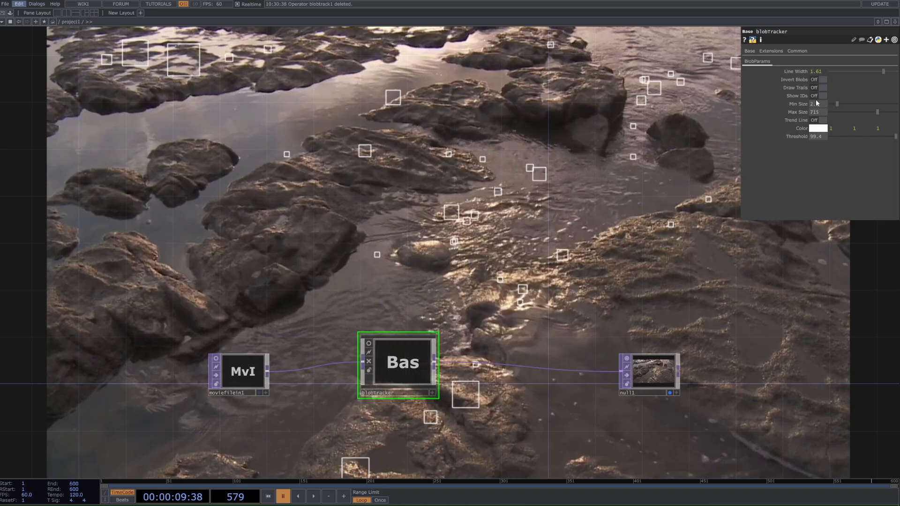
pyautogui.click(822, 95)
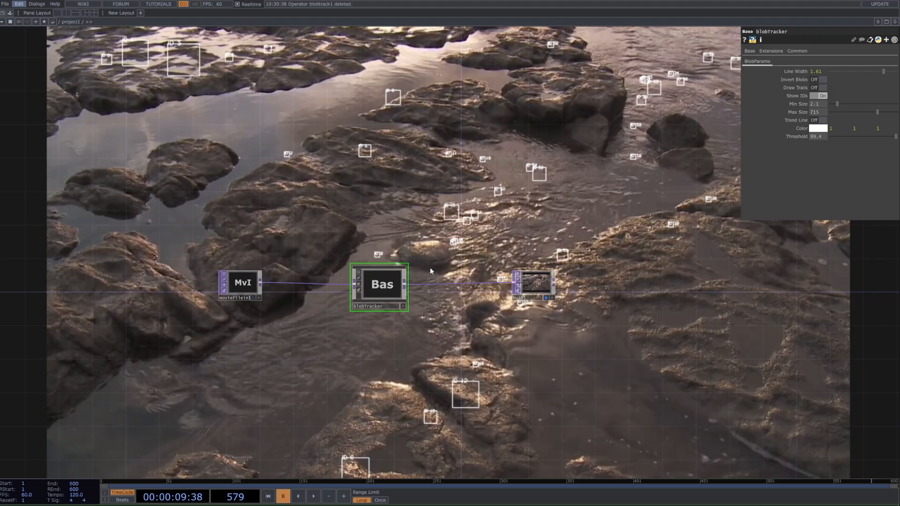
pyautogui.moveTo(440, 262)
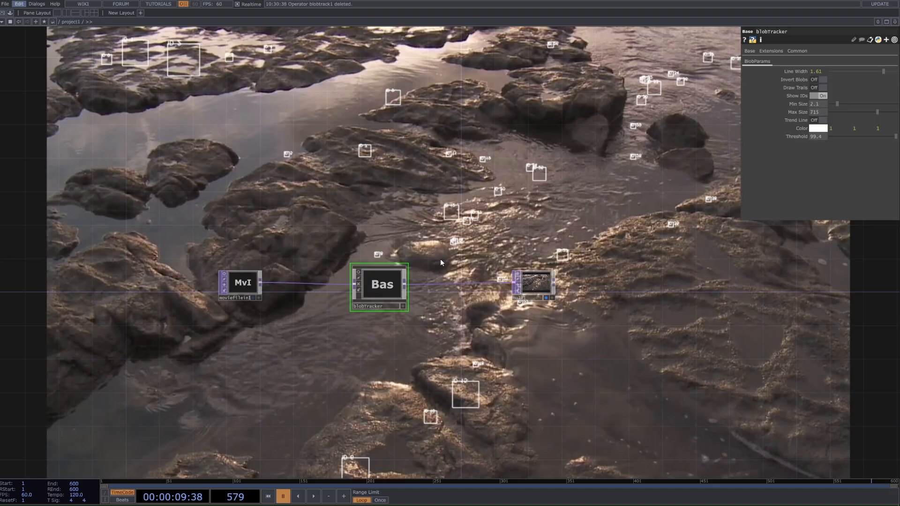
pyautogui.click(823, 95)
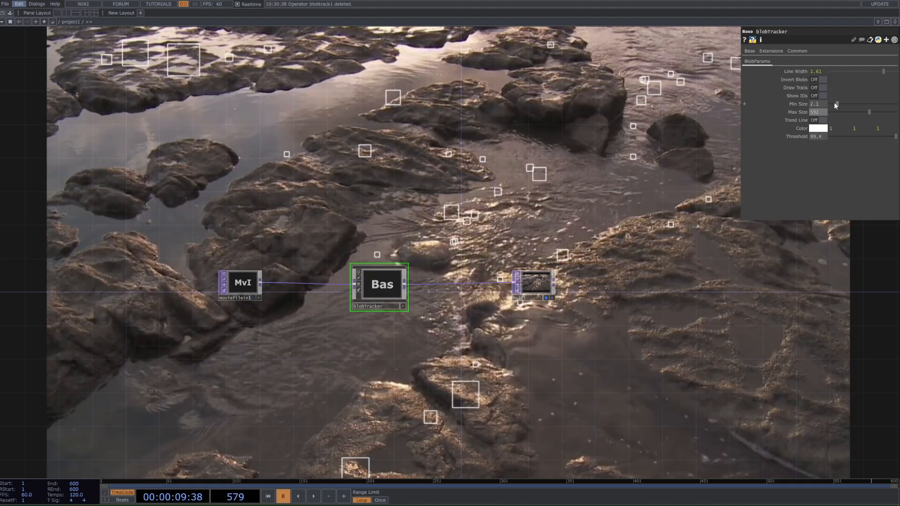
# - Set blobTracker's Min Size to 0 and Max Size to 101
pyautogui.moveTo(835, 104); pyautogui.dragTo(829, 104)
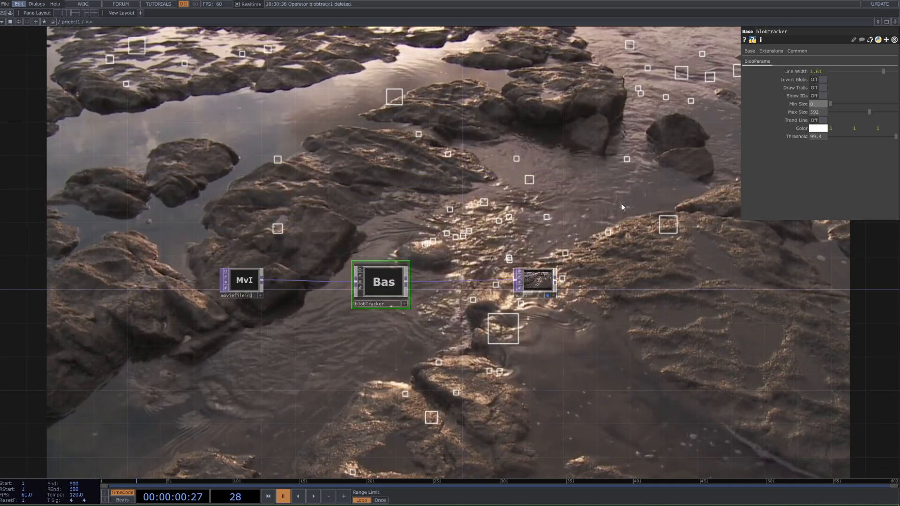
pyautogui.moveTo(639, 211)
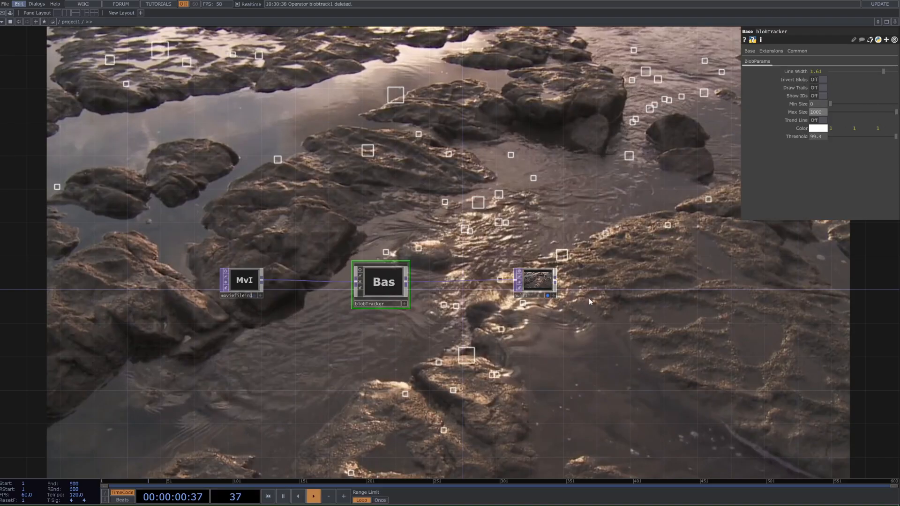
pyautogui.click(313, 496)
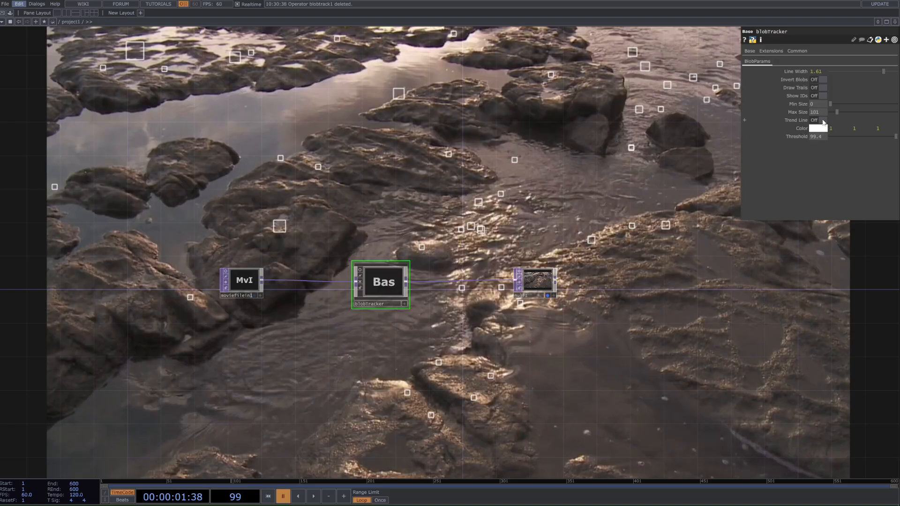
# - Switch Trend Line on and play the movie to draw the graph over the footage
pyautogui.click(820, 120)
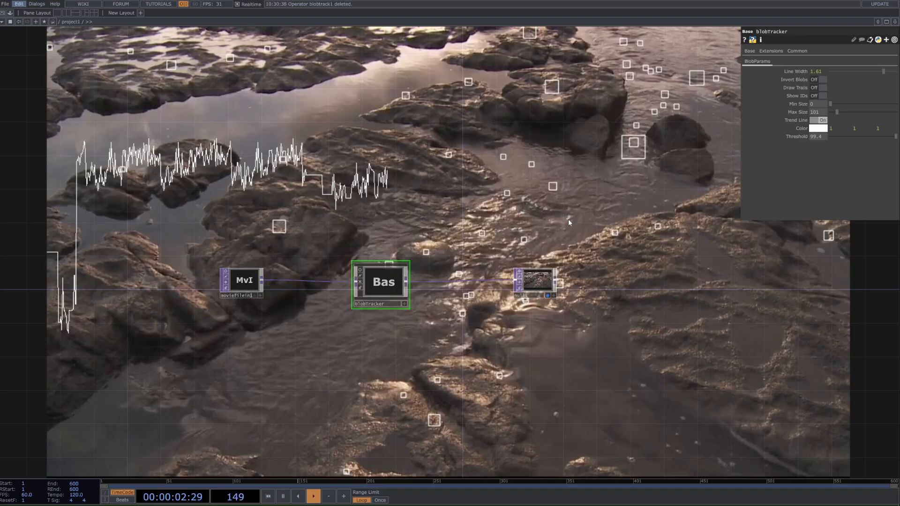
pyautogui.click(313, 496)
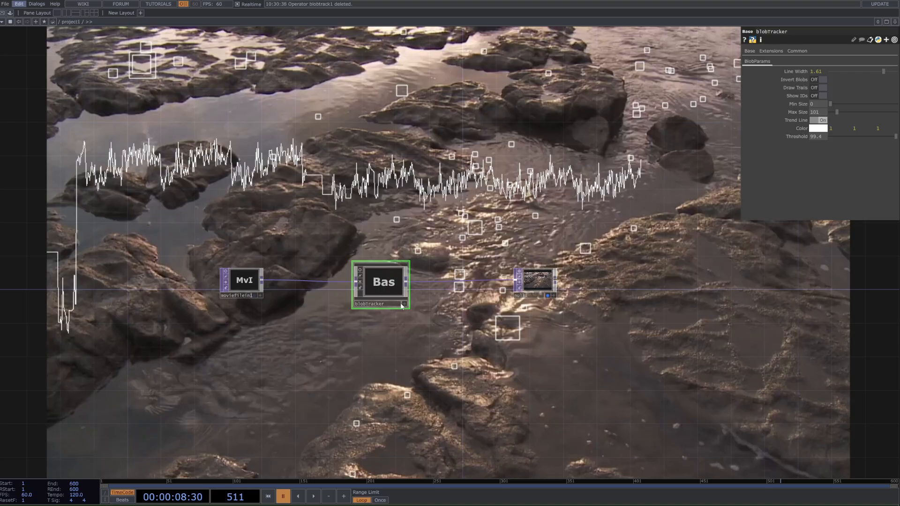
pyautogui.moveTo(392, 283)
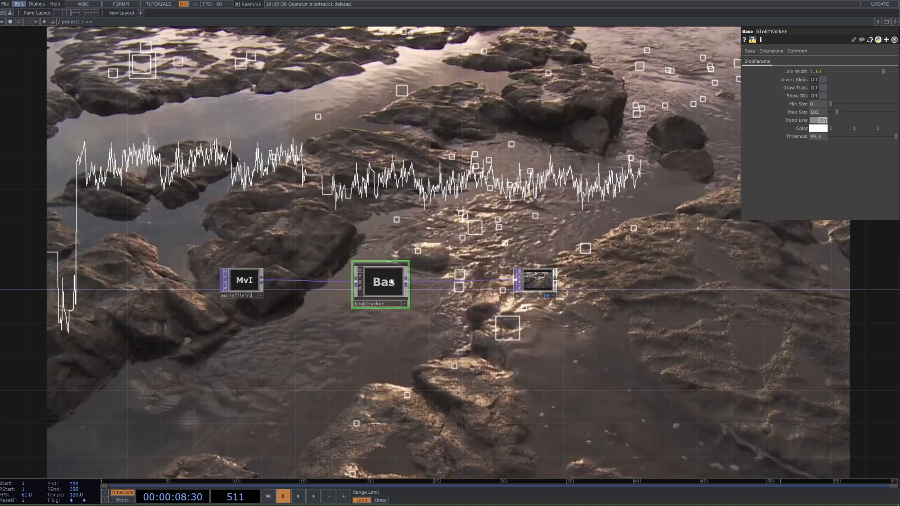
pyautogui.moveTo(684, 206)
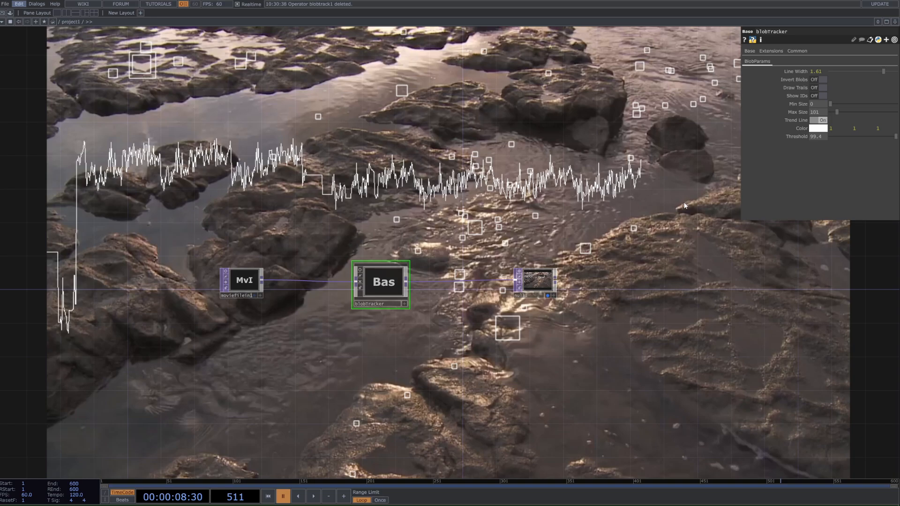
# - Switch the Trend Line back off in the blobTracker parameters
pyautogui.click(813, 119)
pyautogui.write('bl')
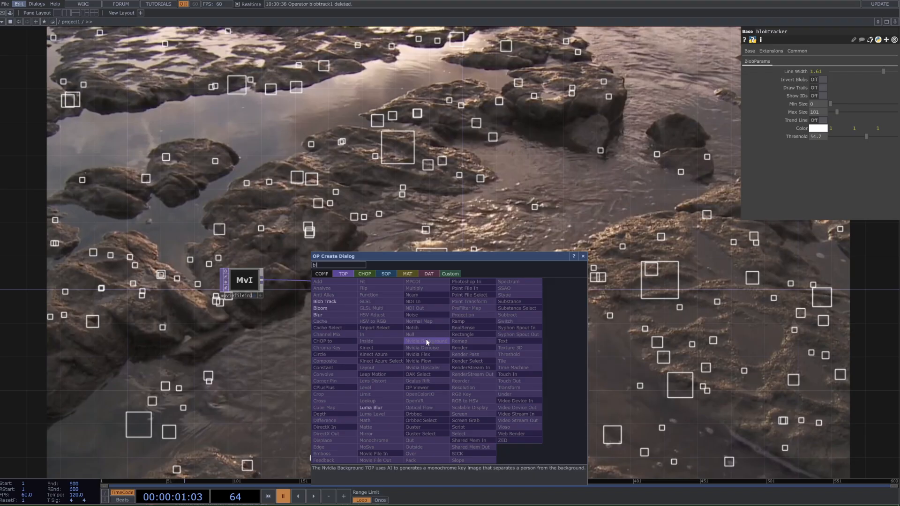
# - Place a Blob Track operator, blobtrack1, then select the movie file input
pyautogui.click(324, 301)
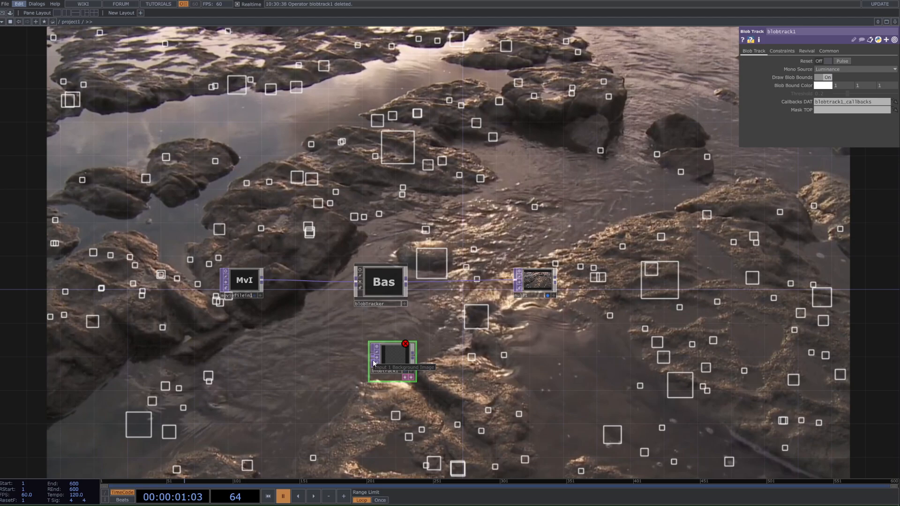
pyautogui.moveTo(384, 352)
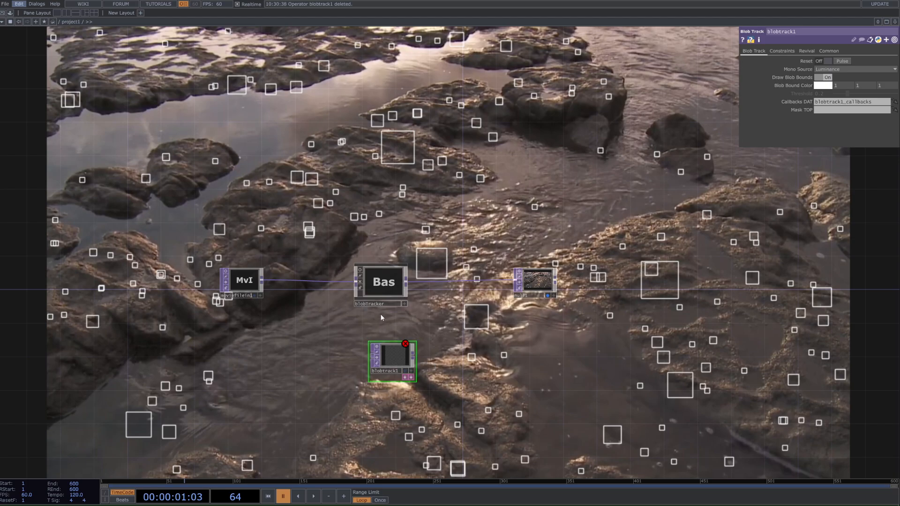
pyautogui.moveTo(410, 382)
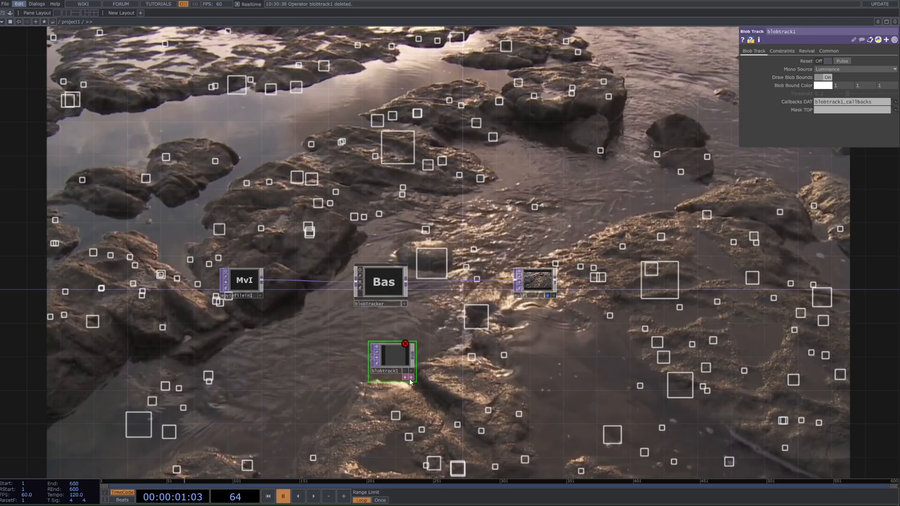
pyautogui.moveTo(414, 325)
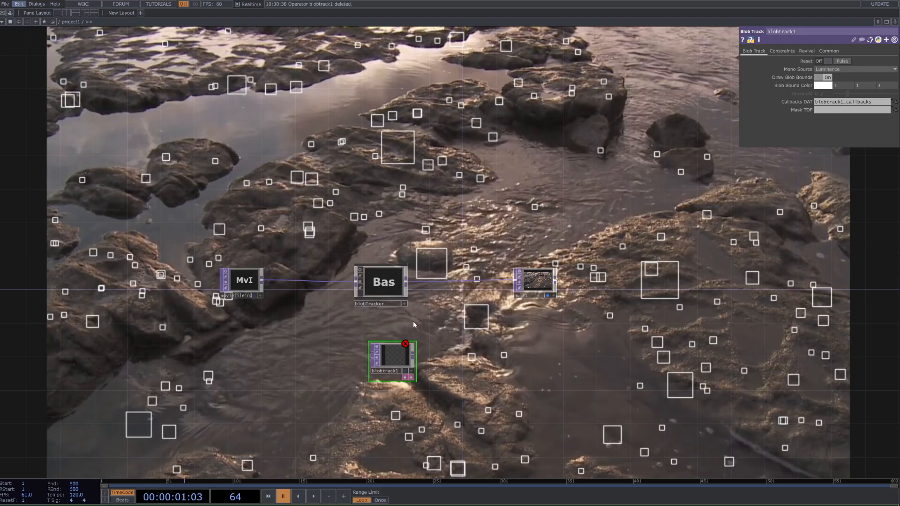
pyautogui.moveTo(416, 337)
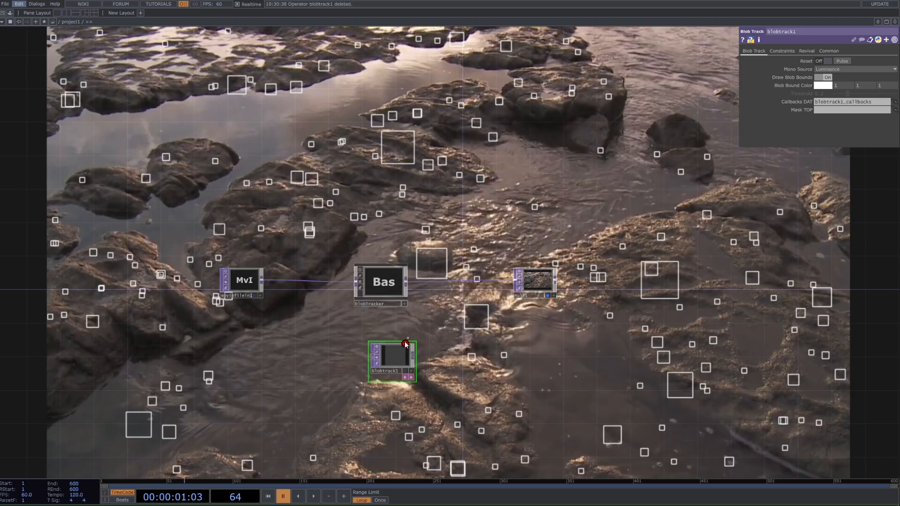
pyautogui.click(241, 281)
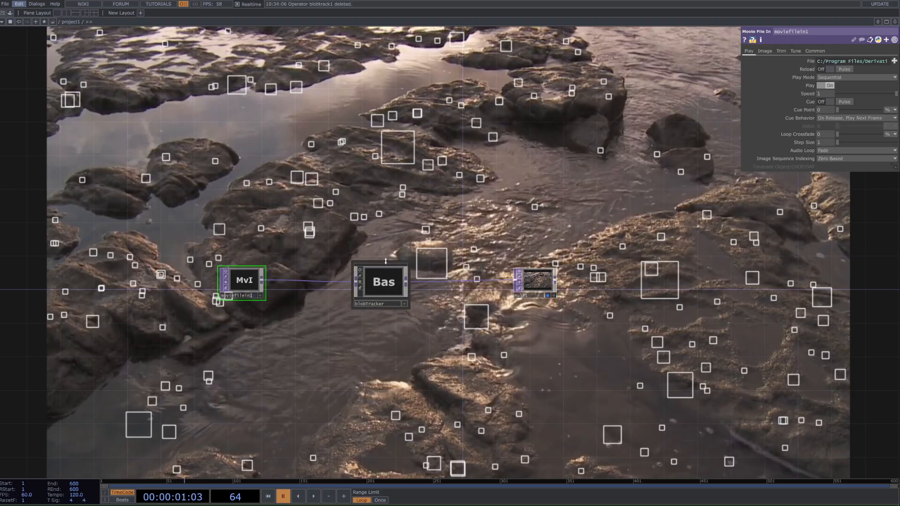
# - Select the blobTracker component and nudge it slightly to the right
pyautogui.click(381, 282)
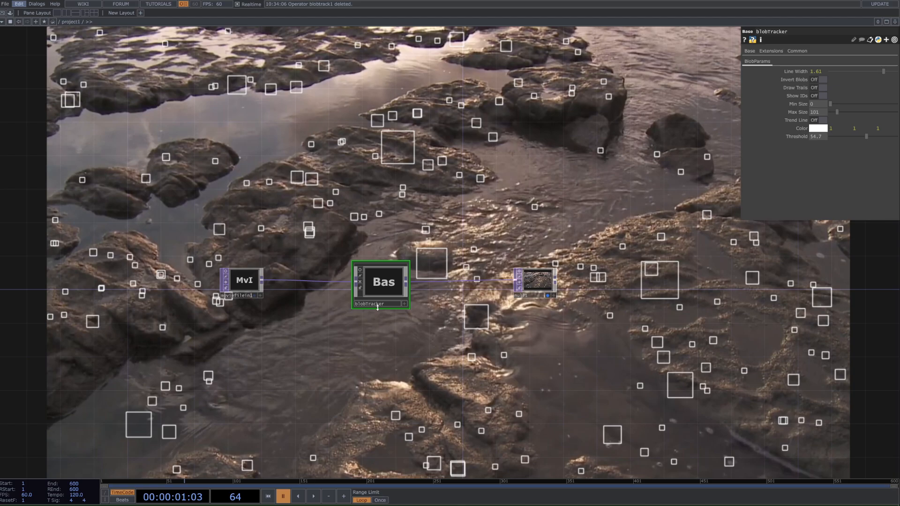
pyautogui.moveTo(379, 285); pyautogui.dragTo(399, 273)
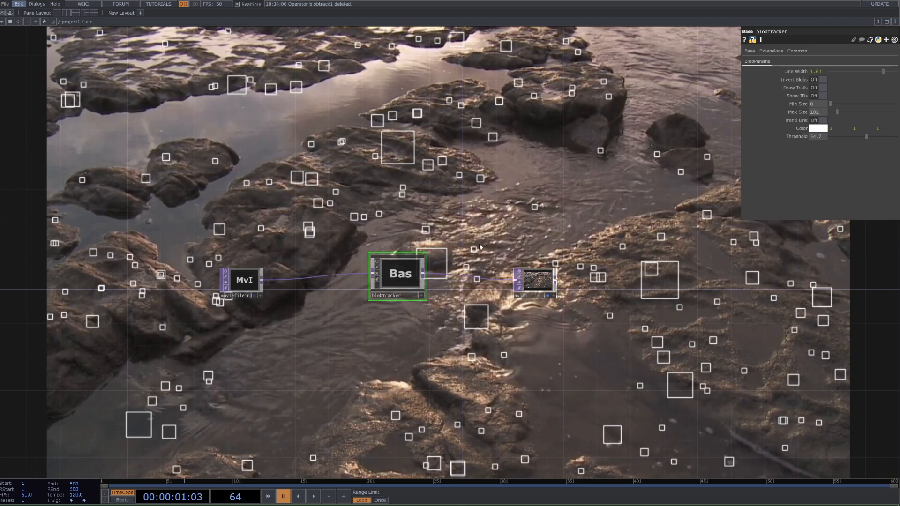
pyautogui.moveTo(468, 249)
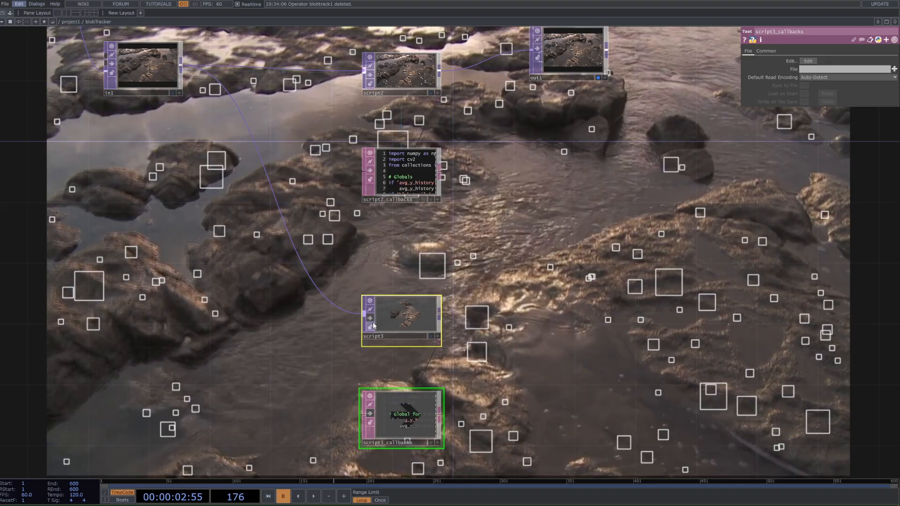
# - Select the script2_callbacks Text DAT and view its Python callback code
pyautogui.click(401, 176)
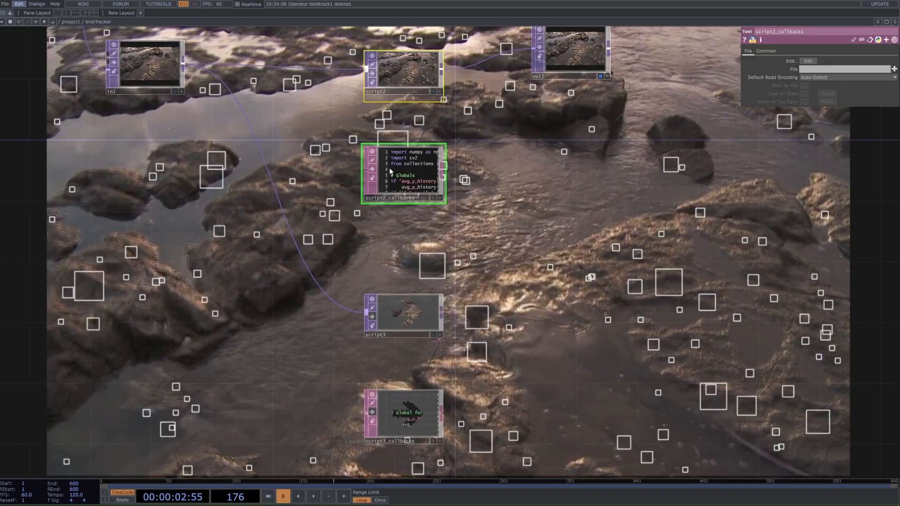
pyautogui.click(402, 407)
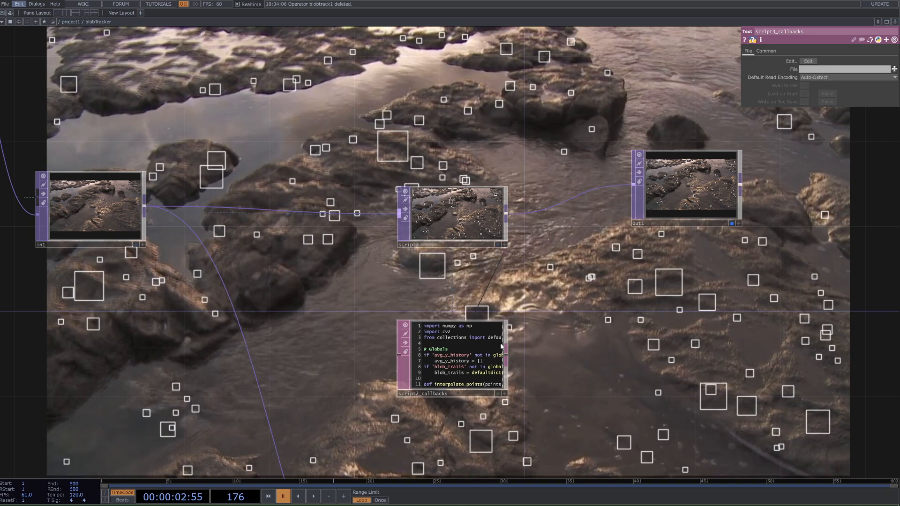
pyautogui.moveTo(526, 385)
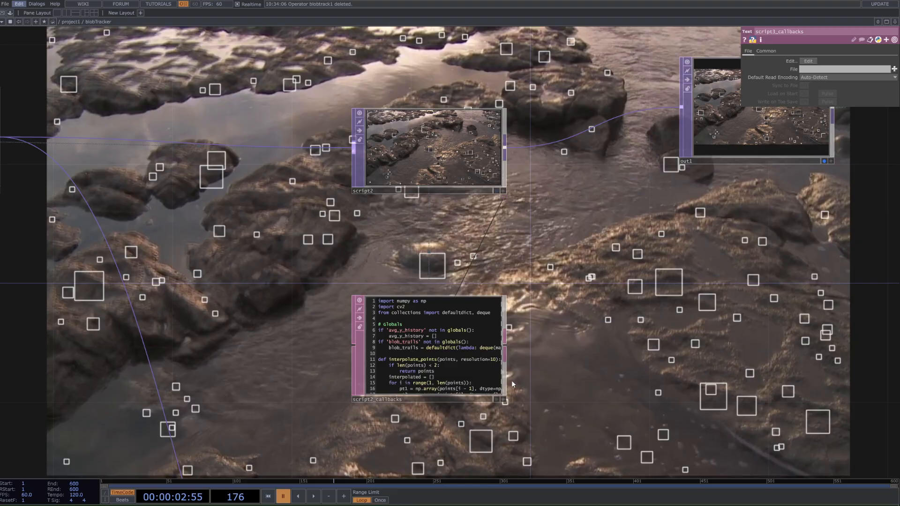
pyautogui.moveTo(488, 229)
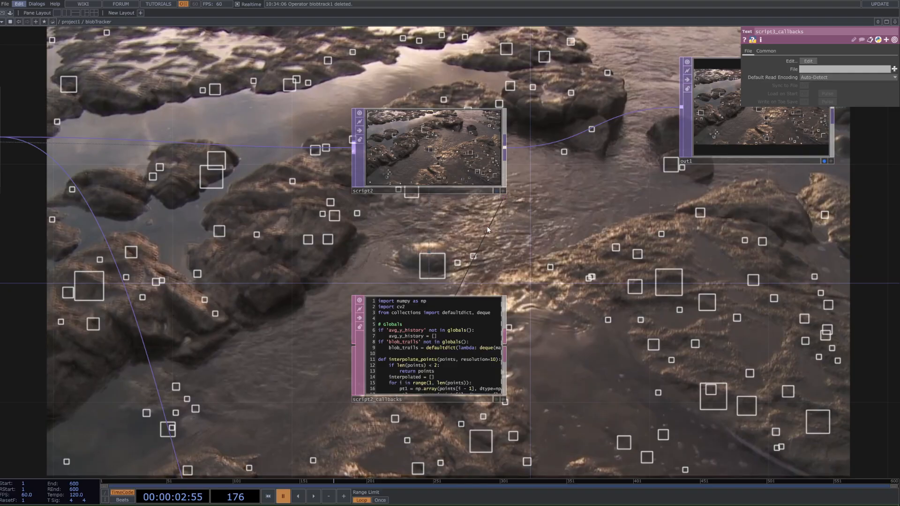
pyautogui.moveTo(466, 232)
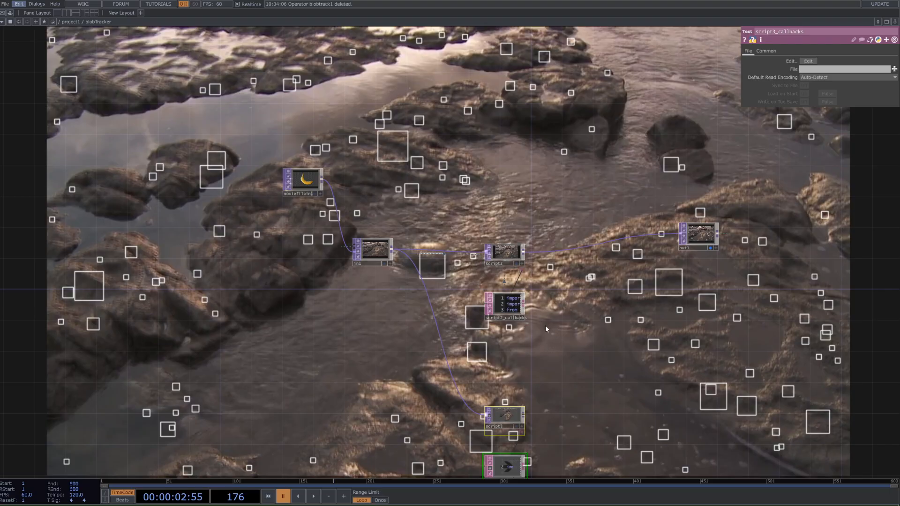
pyautogui.moveTo(547, 351)
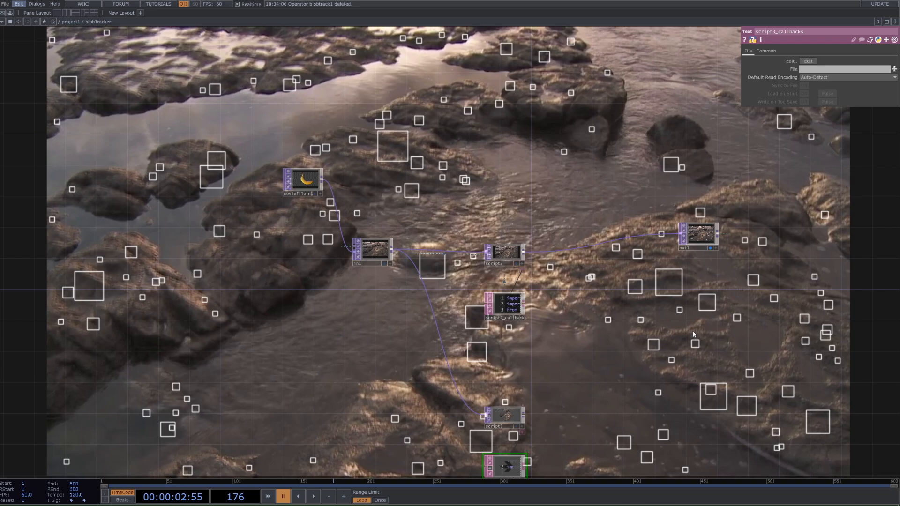
pyautogui.moveTo(631, 393)
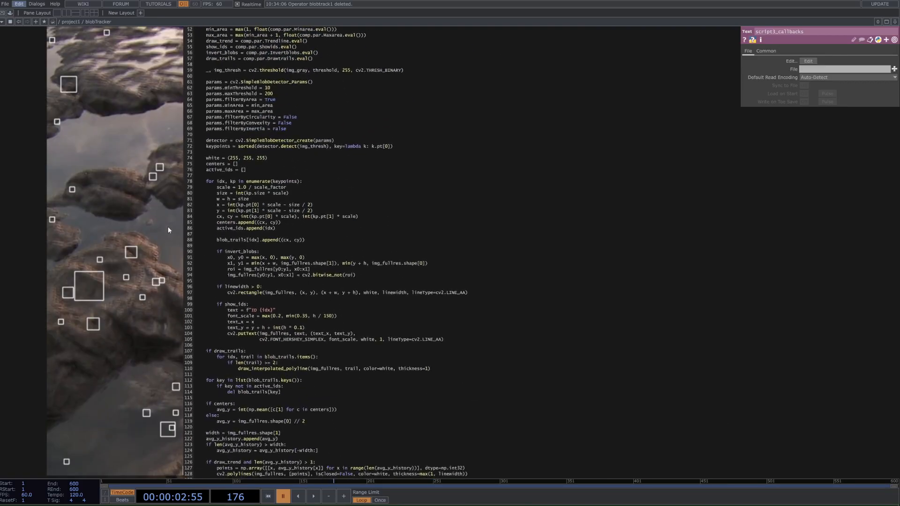
# - Scroll through the callback lines reading threshold, line width, size limits and drawing toggles
pyautogui.scroll(-3)
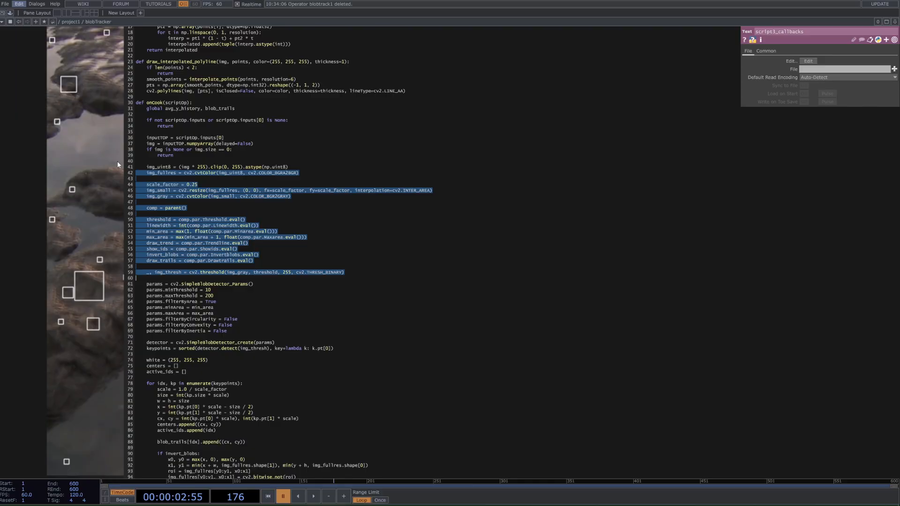
pyautogui.scroll(-3)
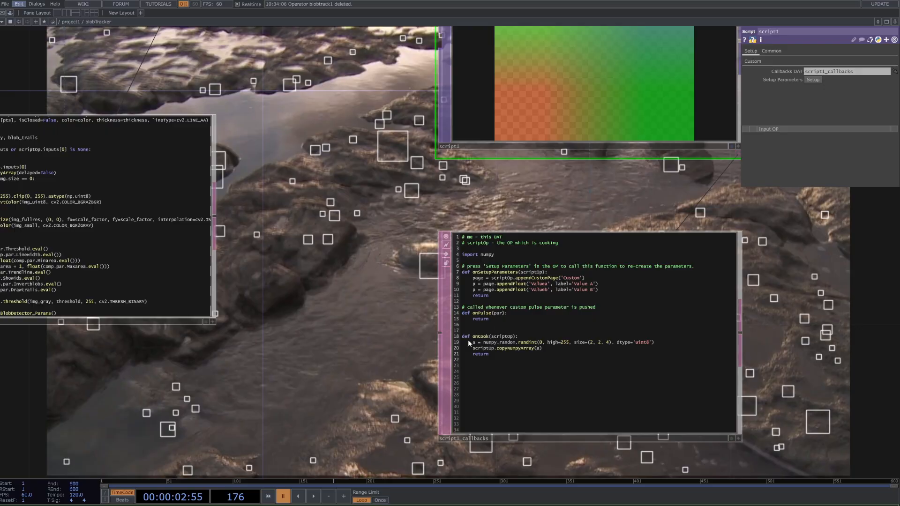
pyautogui.moveTo(517, 357)
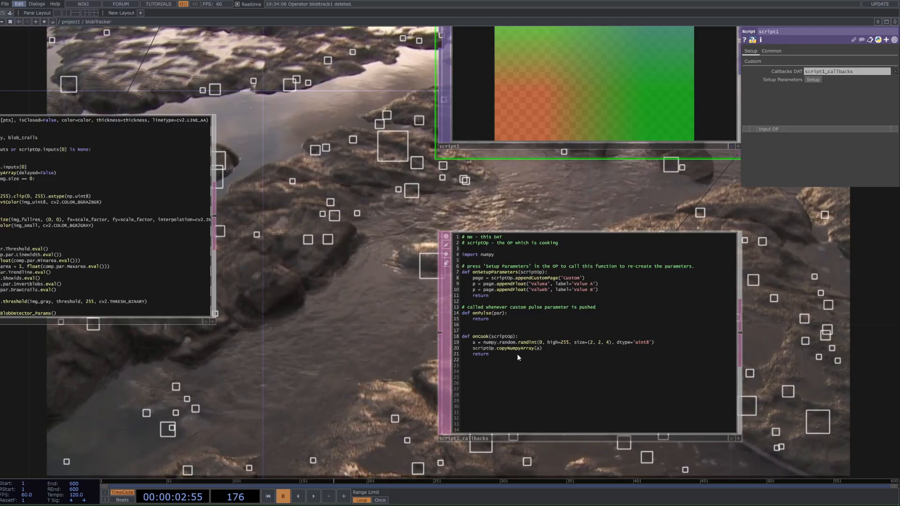
pyautogui.moveTo(519, 356)
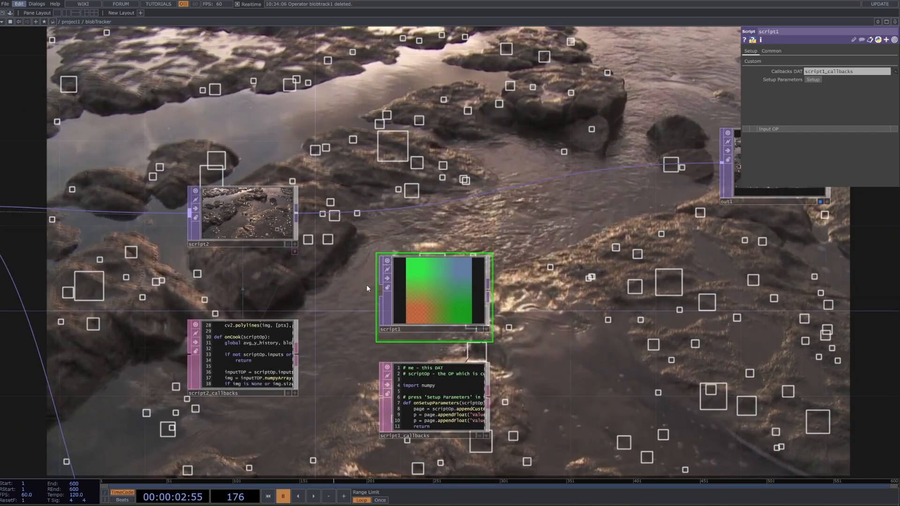
pyautogui.moveTo(657, 234)
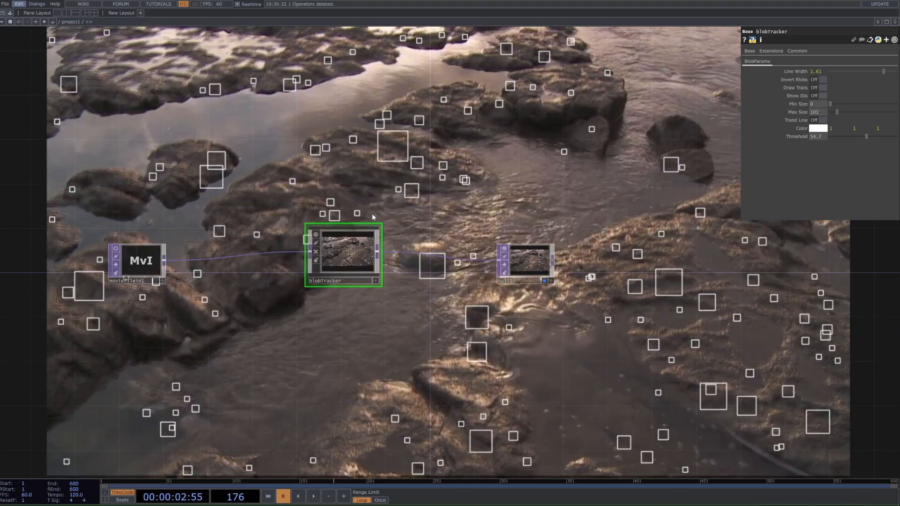
pyautogui.moveTo(369, 216)
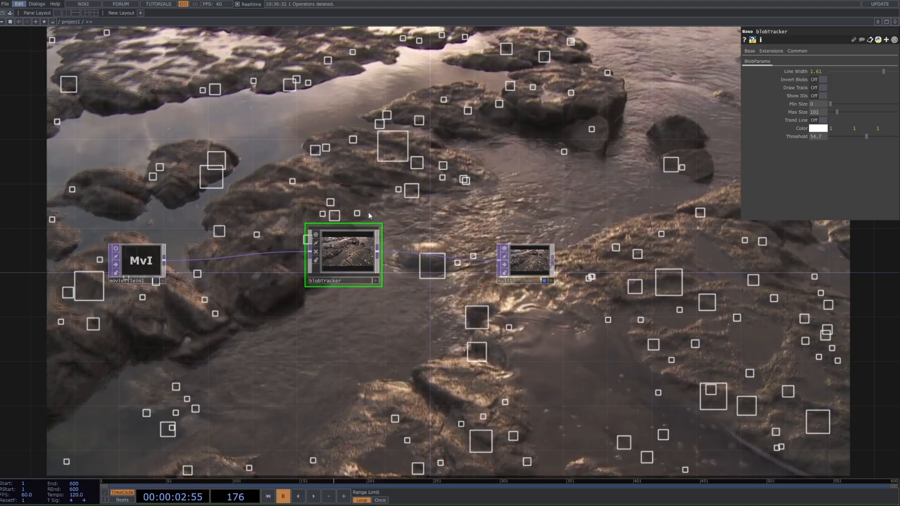
pyautogui.moveTo(505, 103)
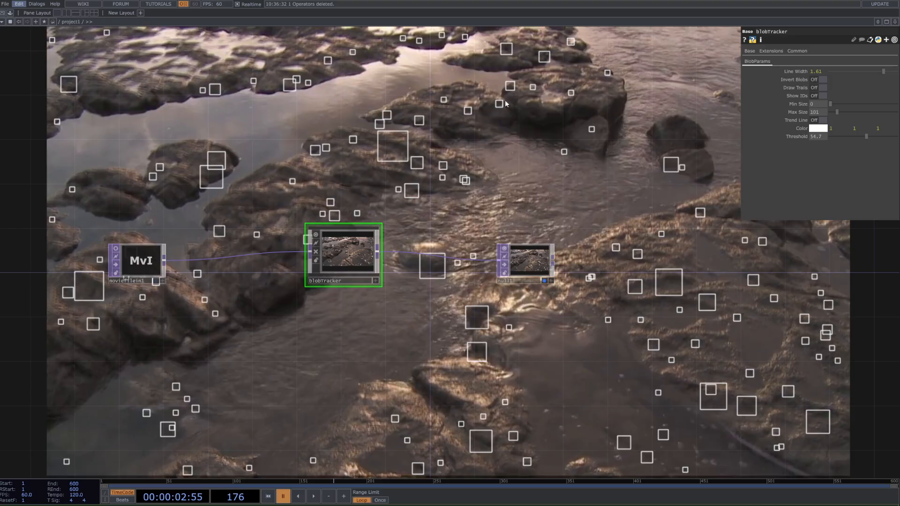
pyautogui.moveTo(622, 121)
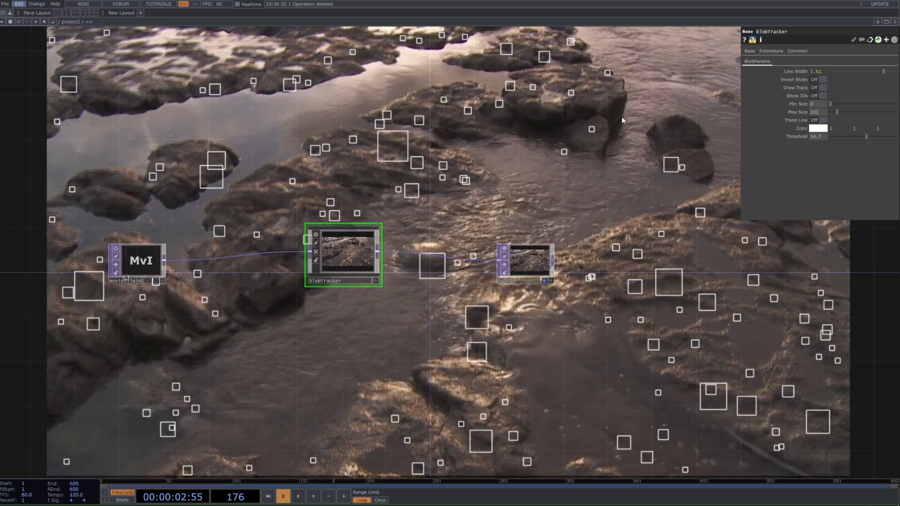
pyautogui.moveTo(496, 360)
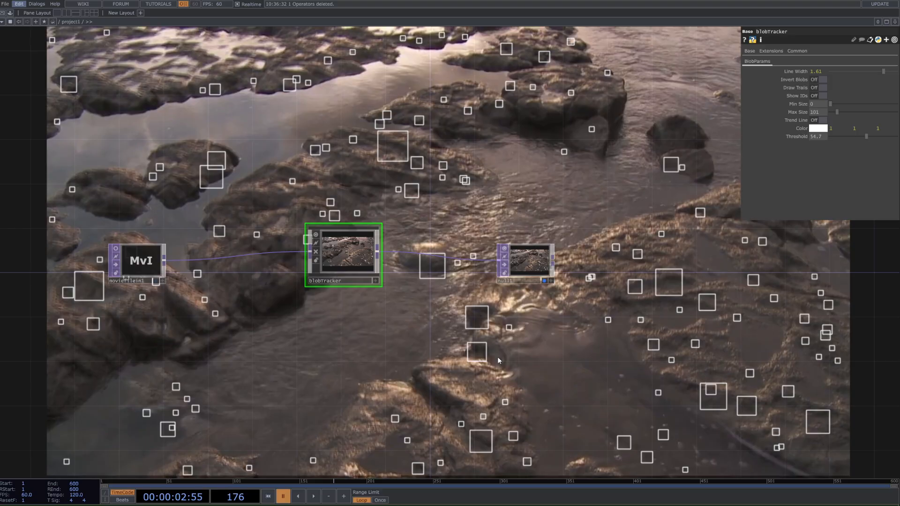
pyautogui.moveTo(502, 332)
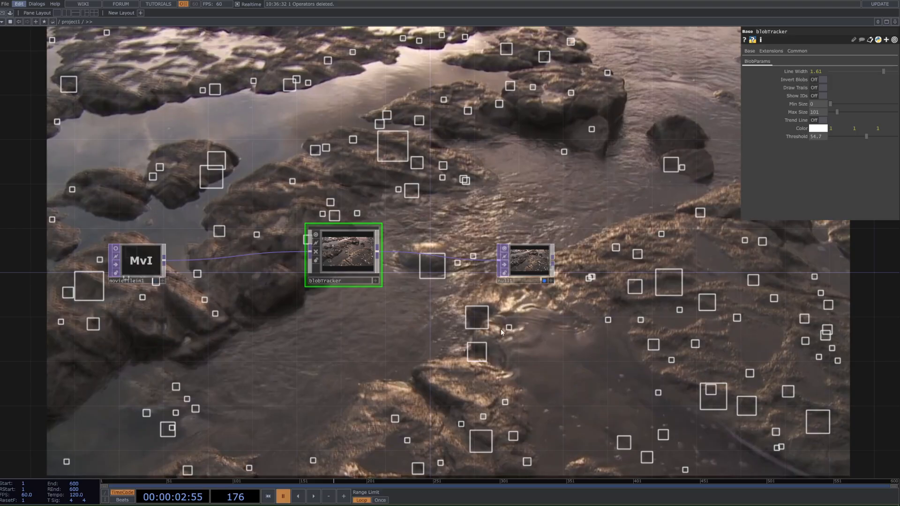
pyautogui.moveTo(668, 408)
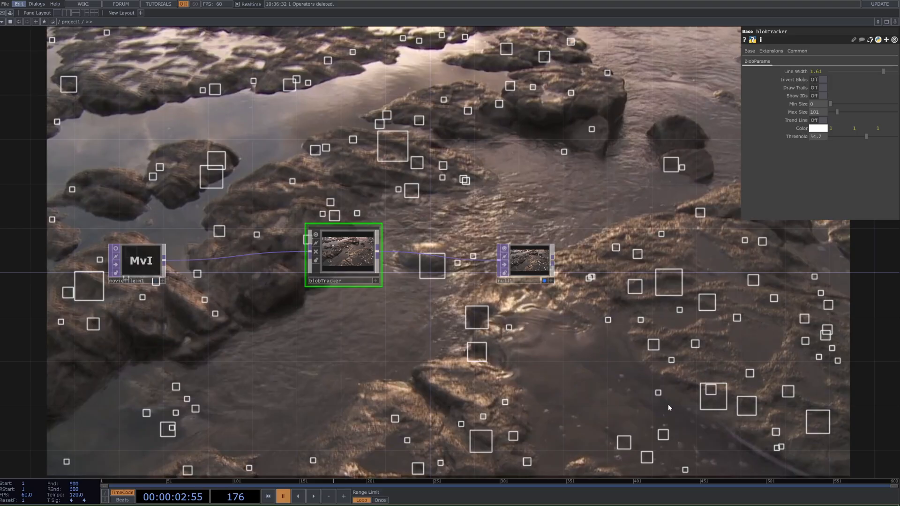
pyautogui.moveTo(428, 331)
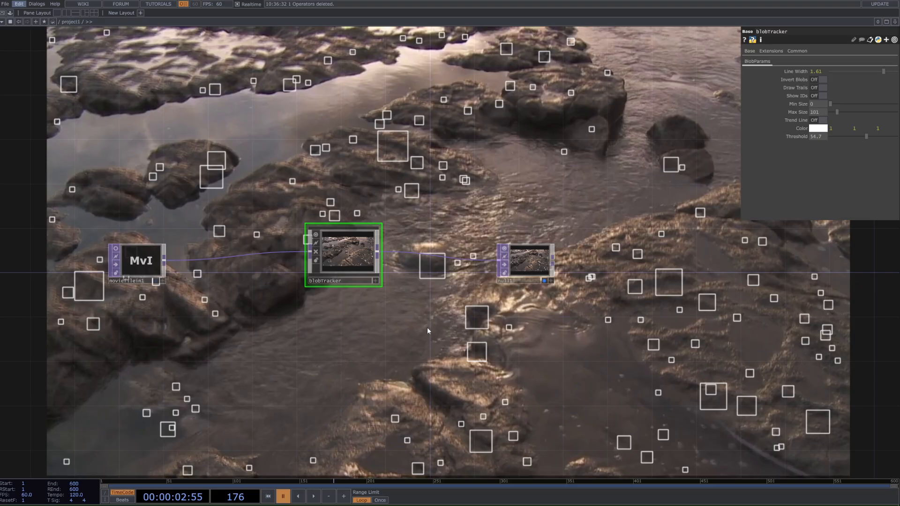
pyautogui.moveTo(642, 380)
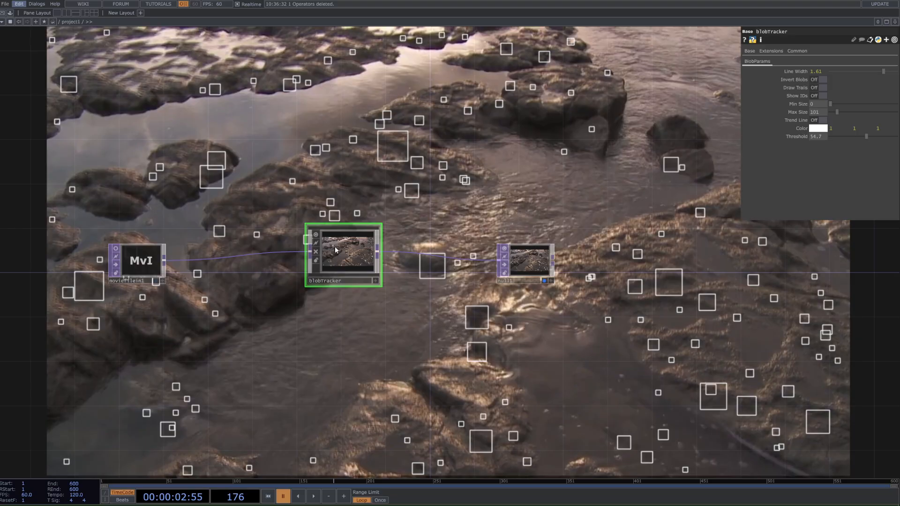
pyautogui.moveTo(336, 249)
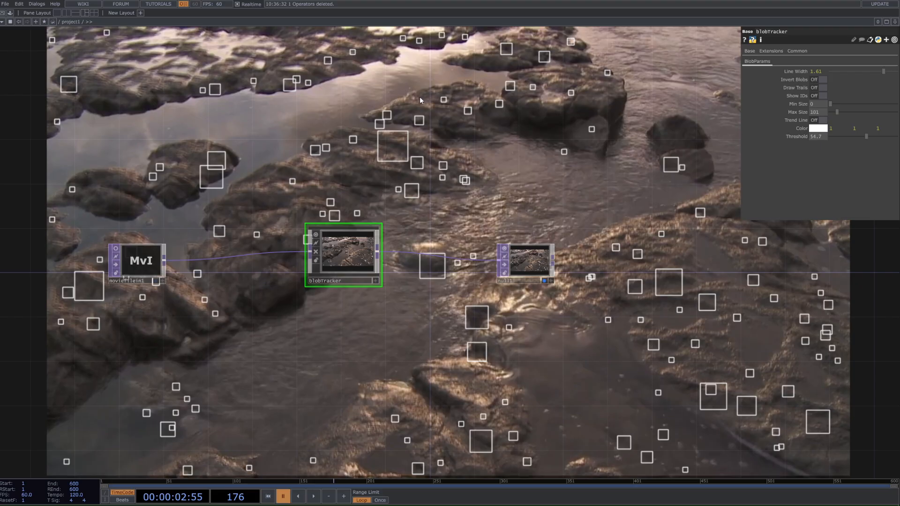
pyautogui.moveTo(597, 222)
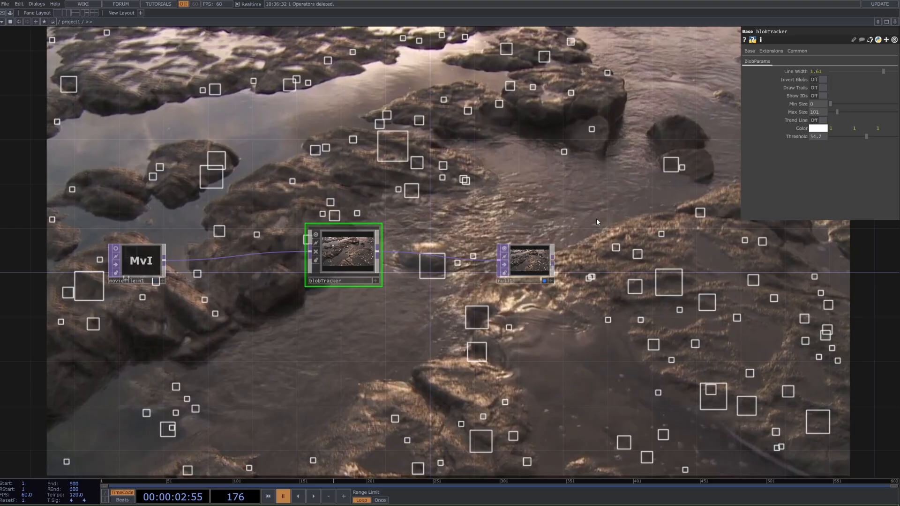
pyautogui.moveTo(544, 171)
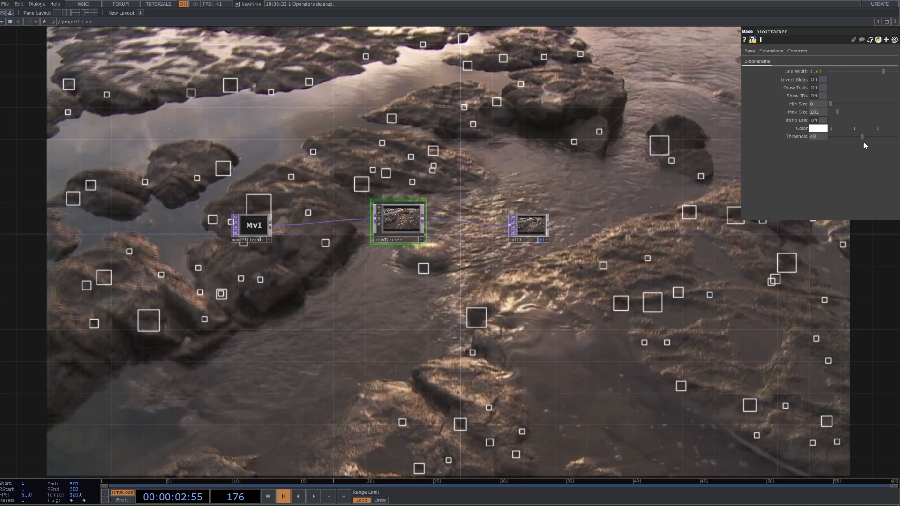
# - Try the blobTracker threshold near 86, then settle it at about 67.6
pyautogui.moveTo(860, 136); pyautogui.dragTo(886, 136)
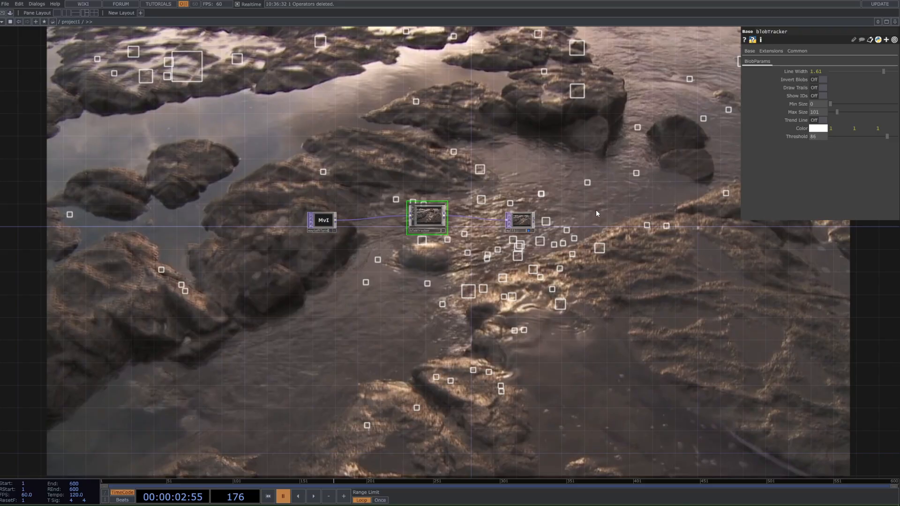
pyautogui.moveTo(545, 293)
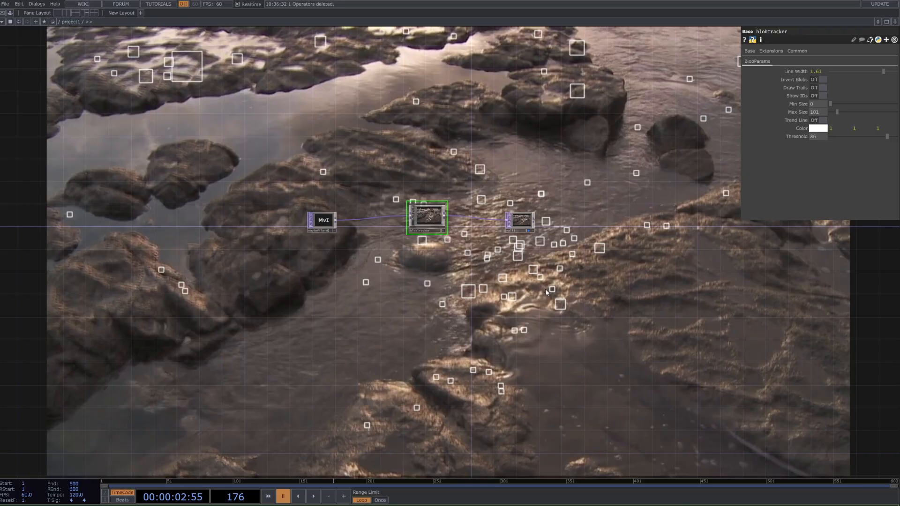
pyautogui.moveTo(476, 297)
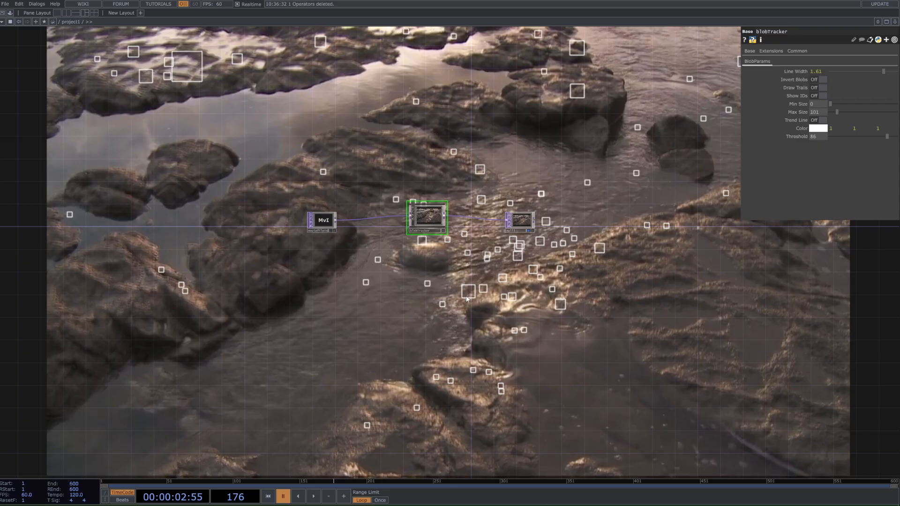
pyautogui.moveTo(567, 219)
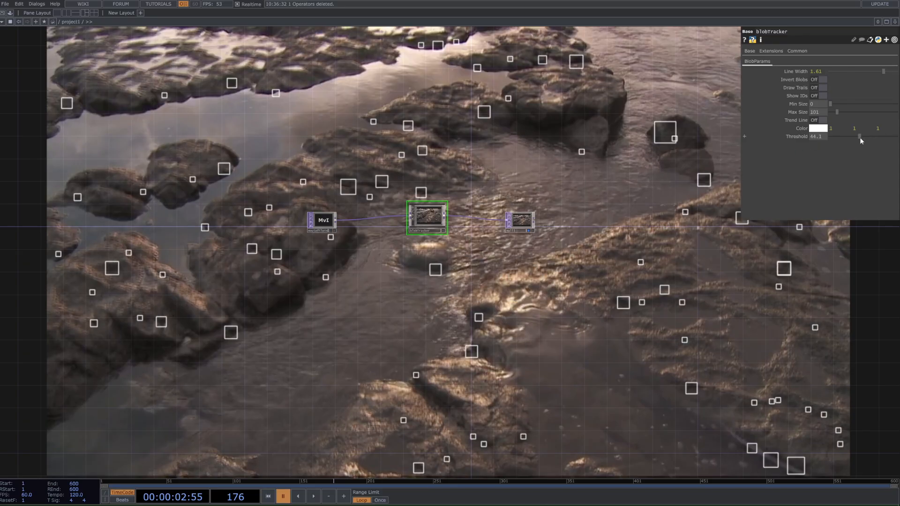
pyautogui.moveTo(861, 141); pyautogui.dragTo(877, 142)
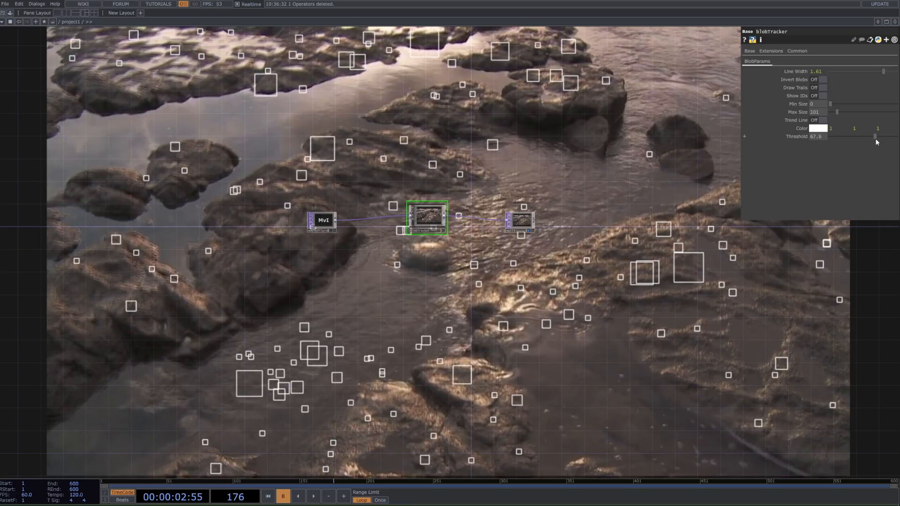
pyautogui.moveTo(380, 347)
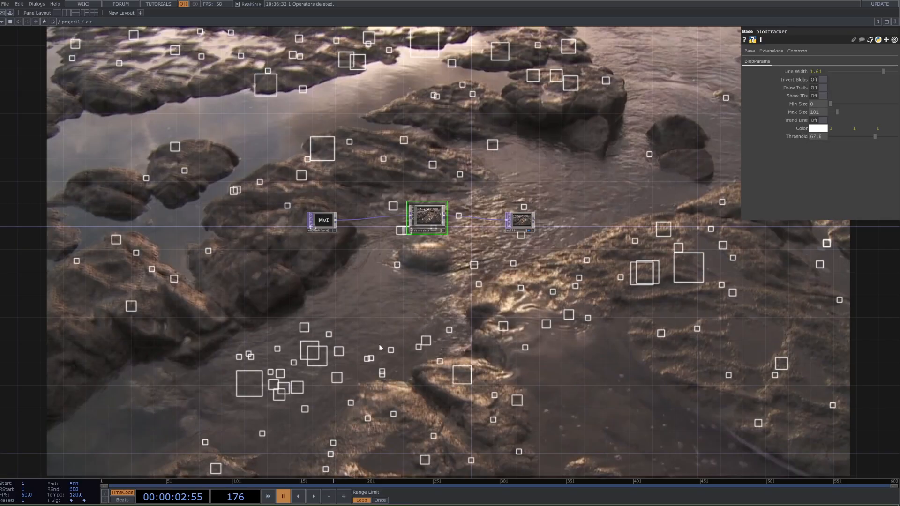